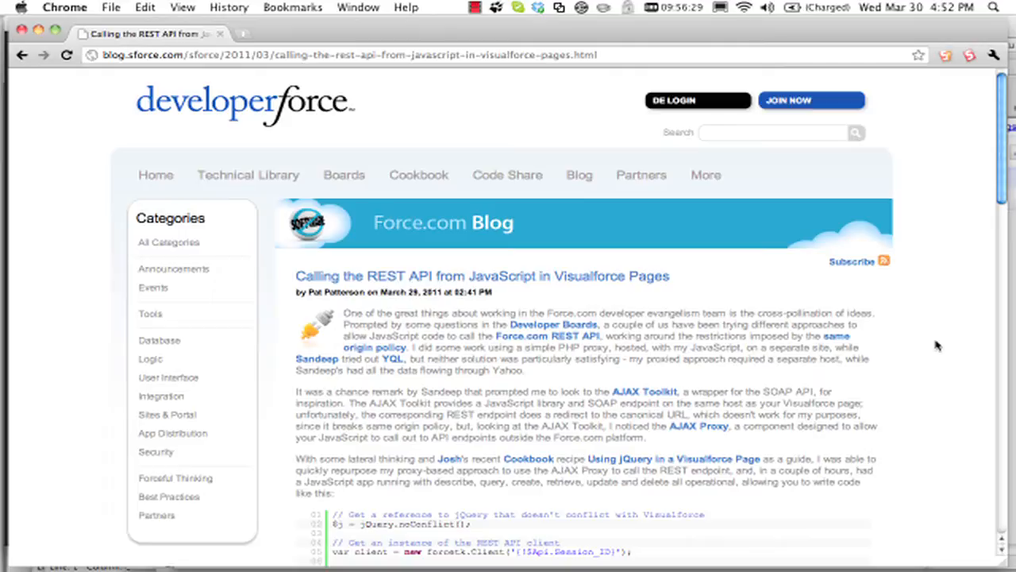
pyautogui.moveTo(965, 302)
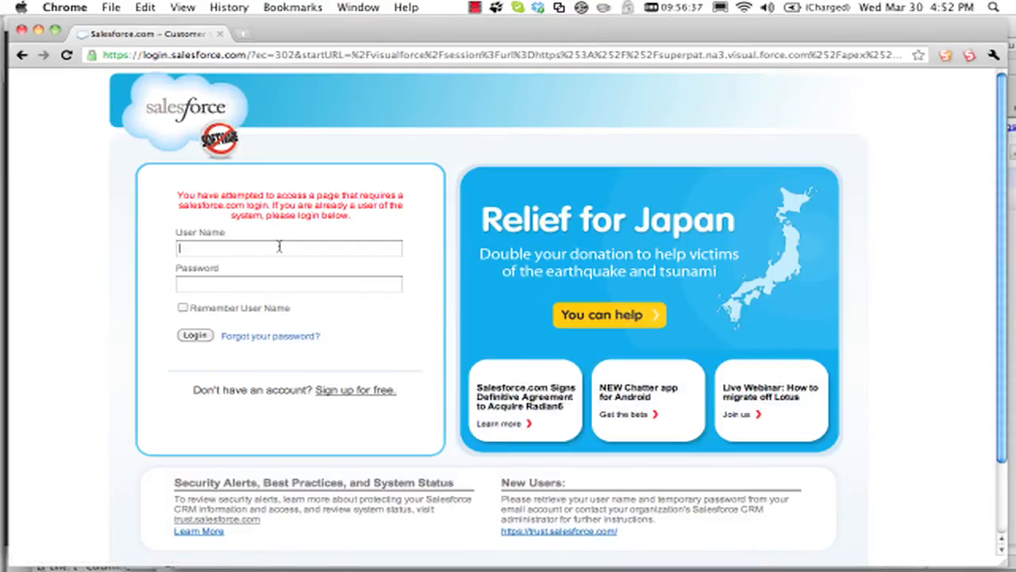
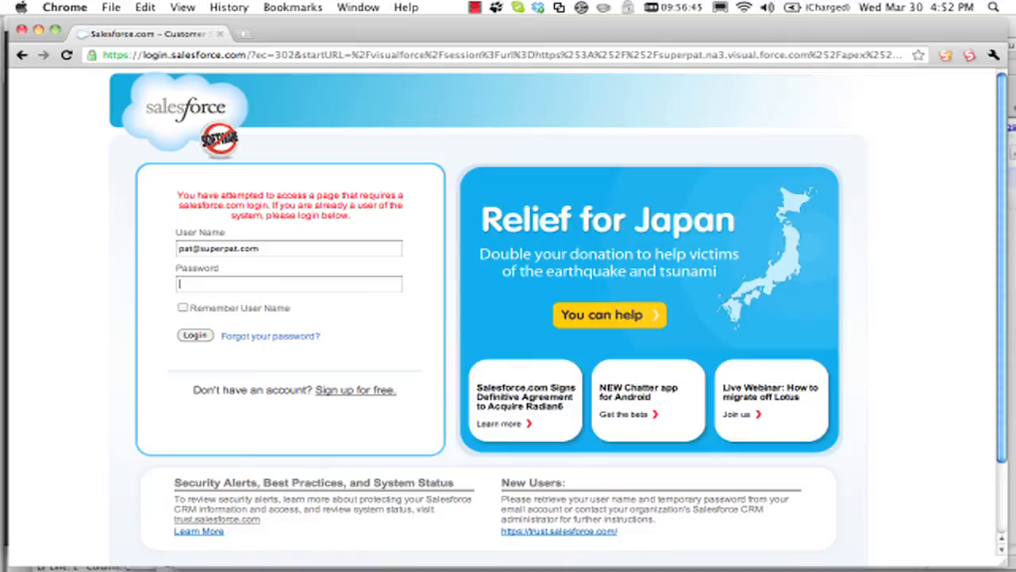
# - Sign in to Salesforce with user name 'pat' and the password
pyautogui.write('•••')
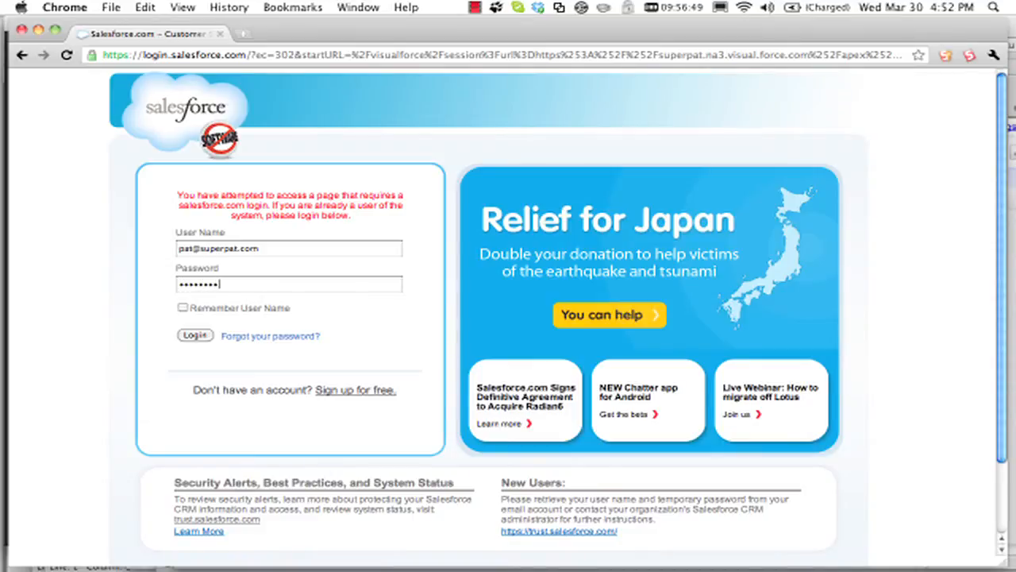
pyautogui.click(195, 334)
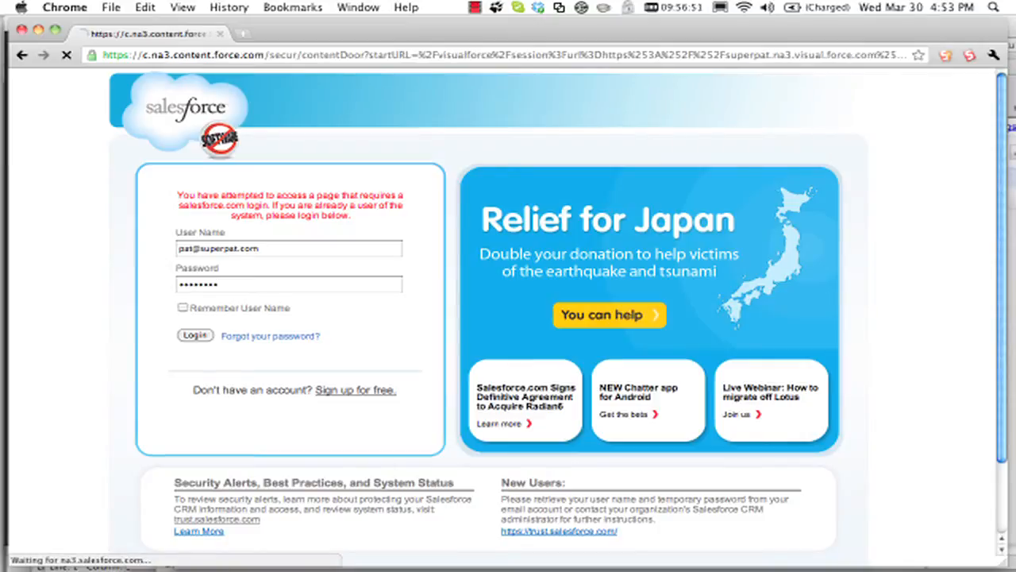
pyautogui.click(194, 335)
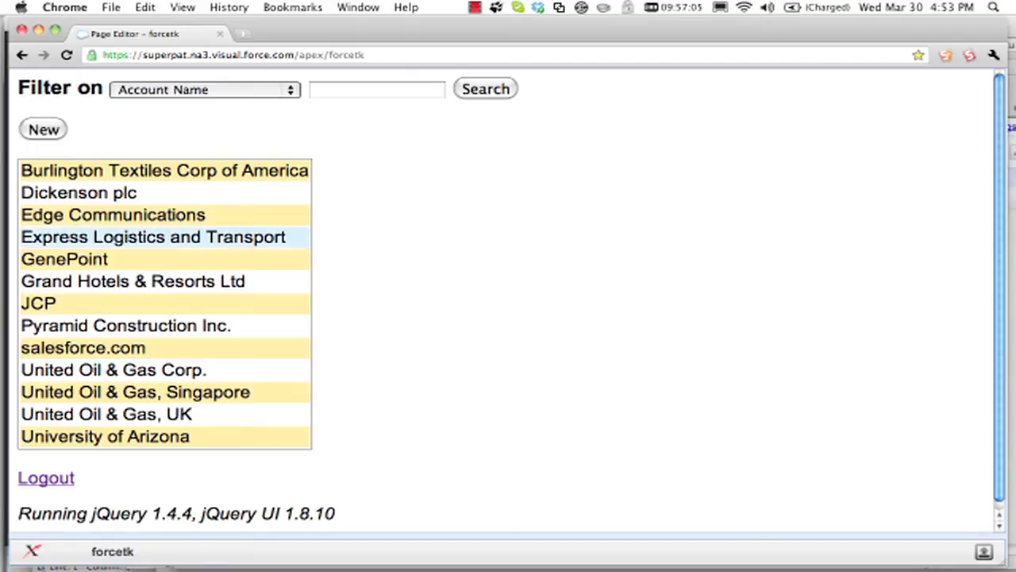
# - Filter accounts on Billing City, type 'San' to narrow the list, then clear the search
pyautogui.click(153, 237)
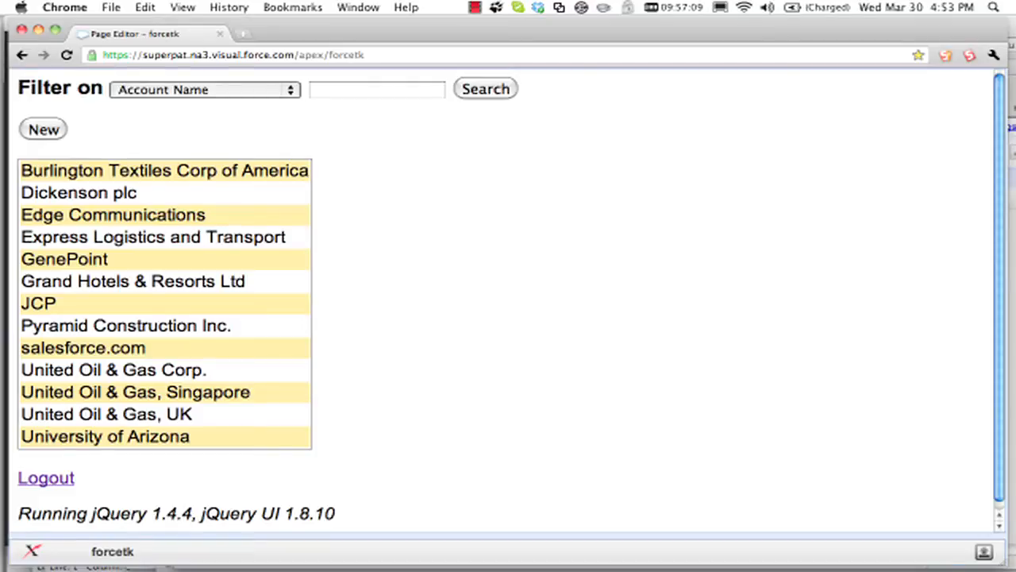
pyautogui.click(204, 89)
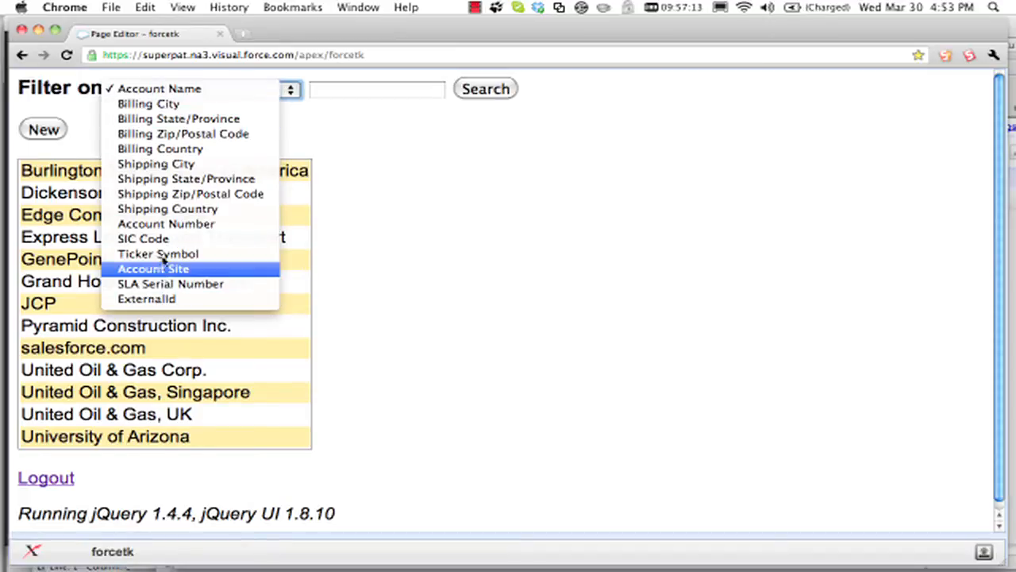
pyautogui.moveTo(159, 88)
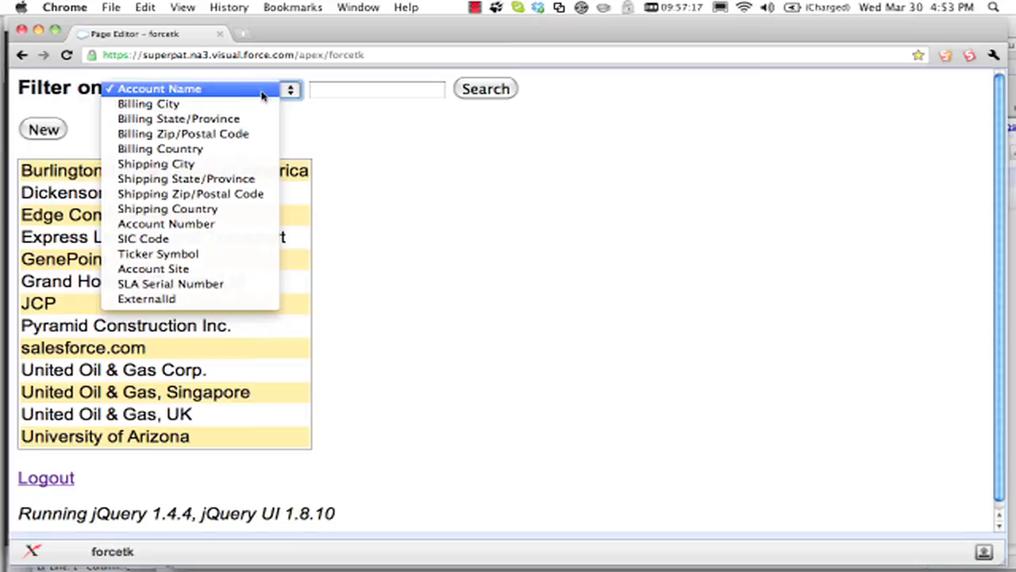
pyautogui.moveTo(149, 104)
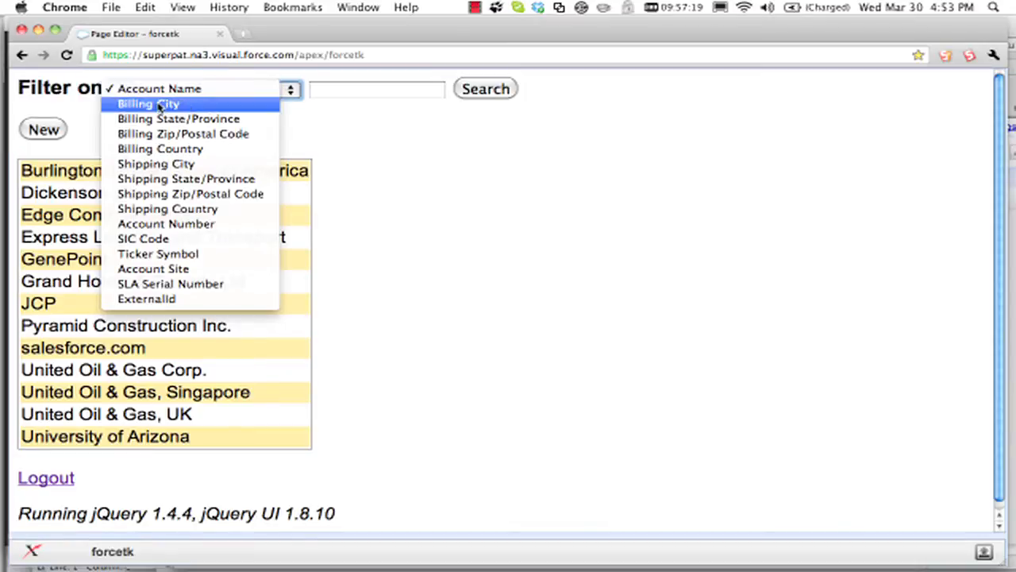
pyautogui.click(149, 104)
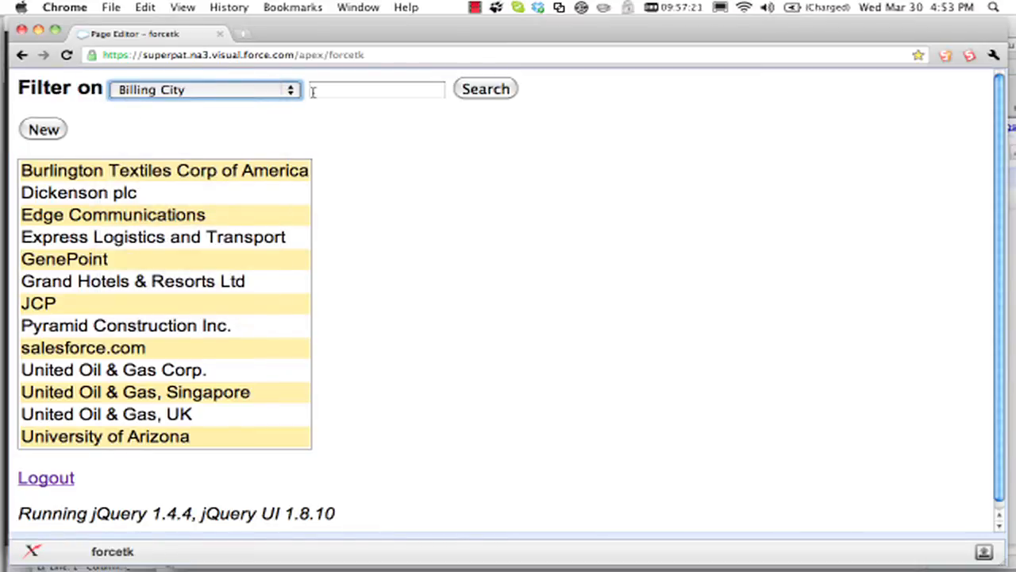
pyautogui.click(376, 89)
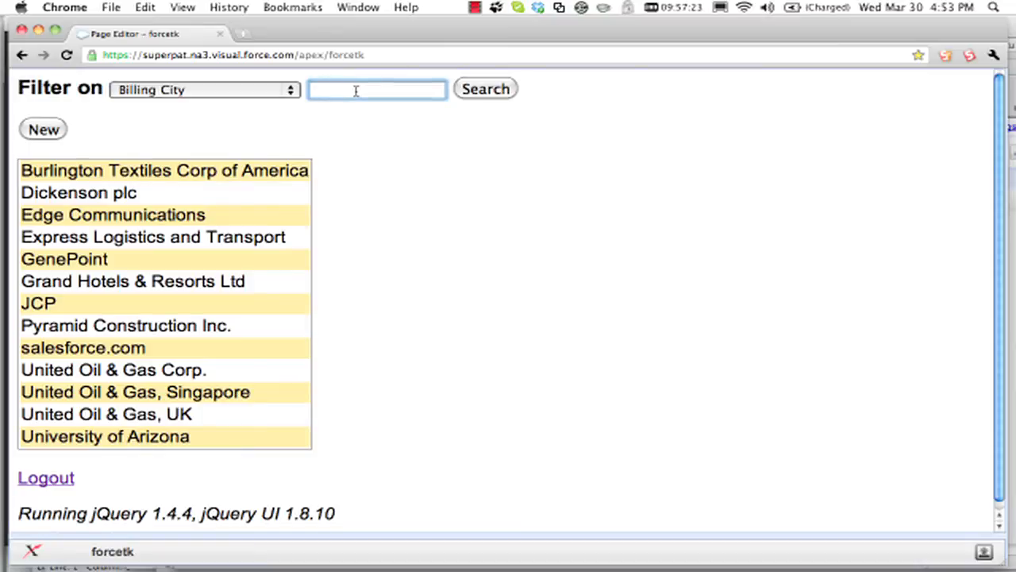
pyautogui.write('San')
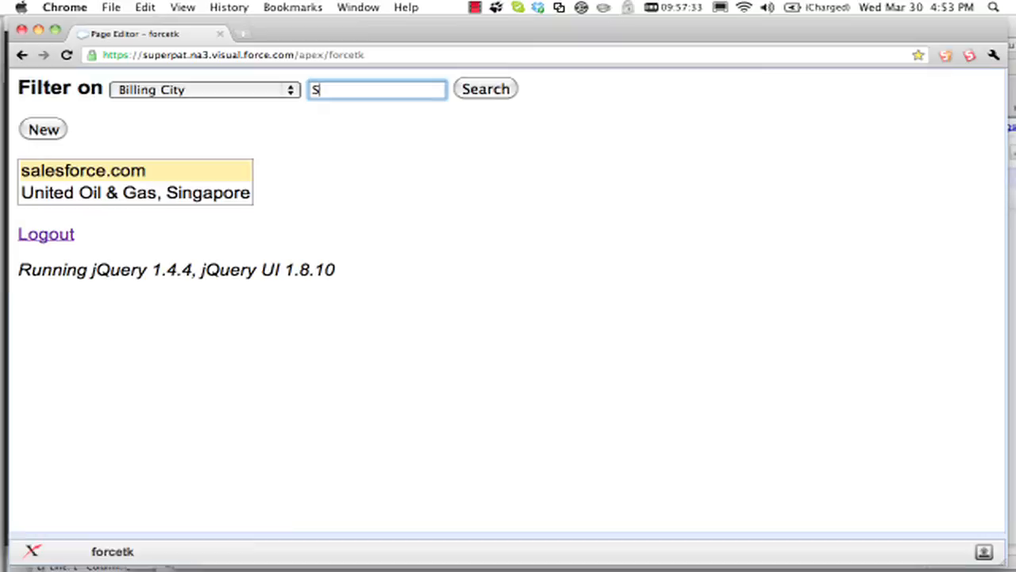
pyautogui.write('a')
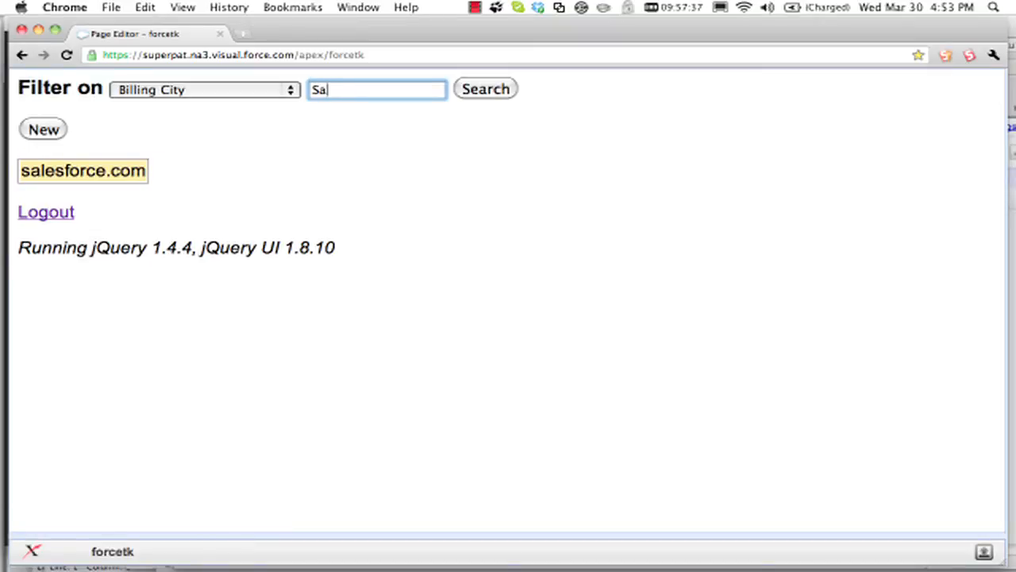
pyautogui.click(484, 88)
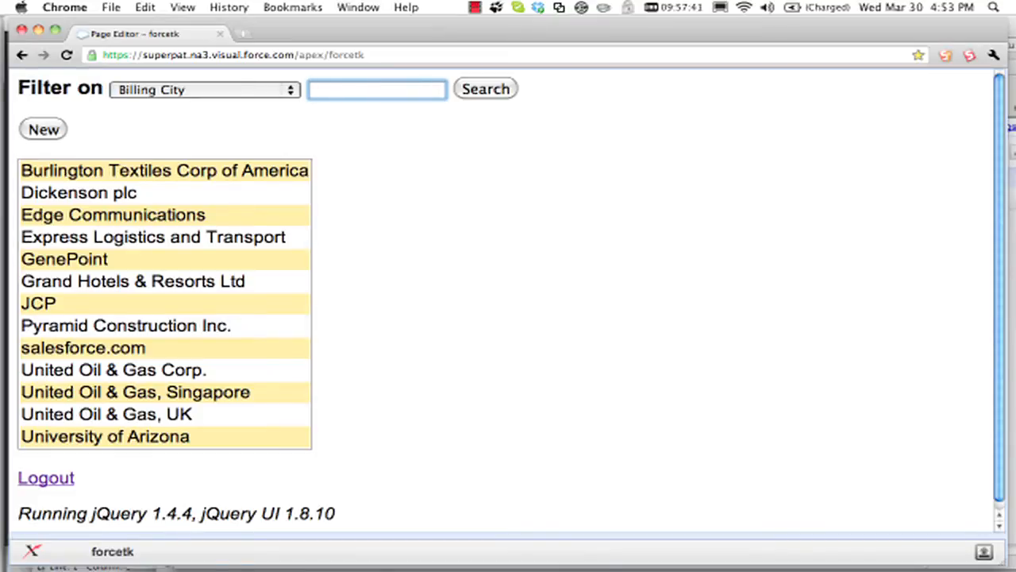
pyautogui.click(164, 170)
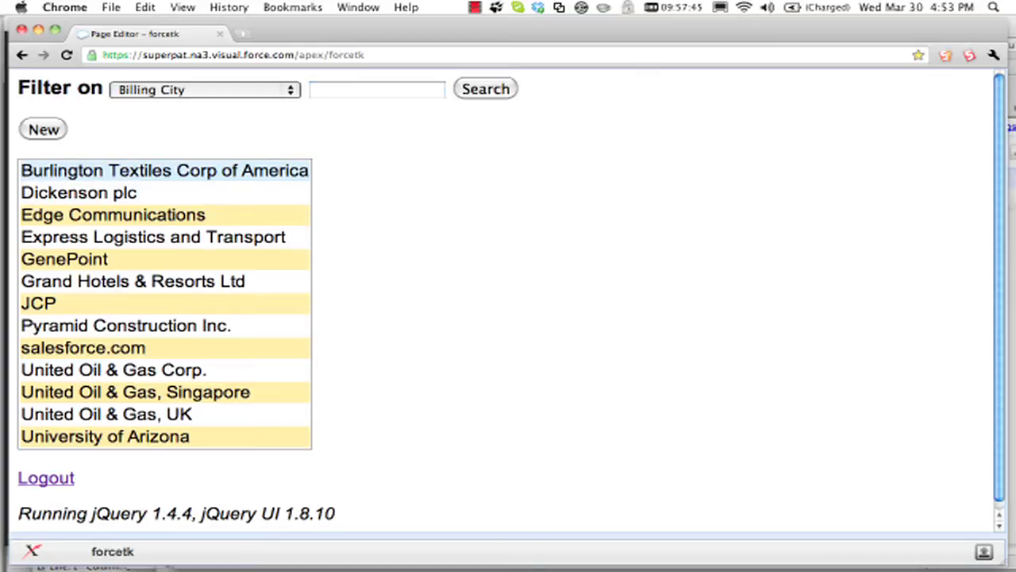
pyautogui.click(164, 170)
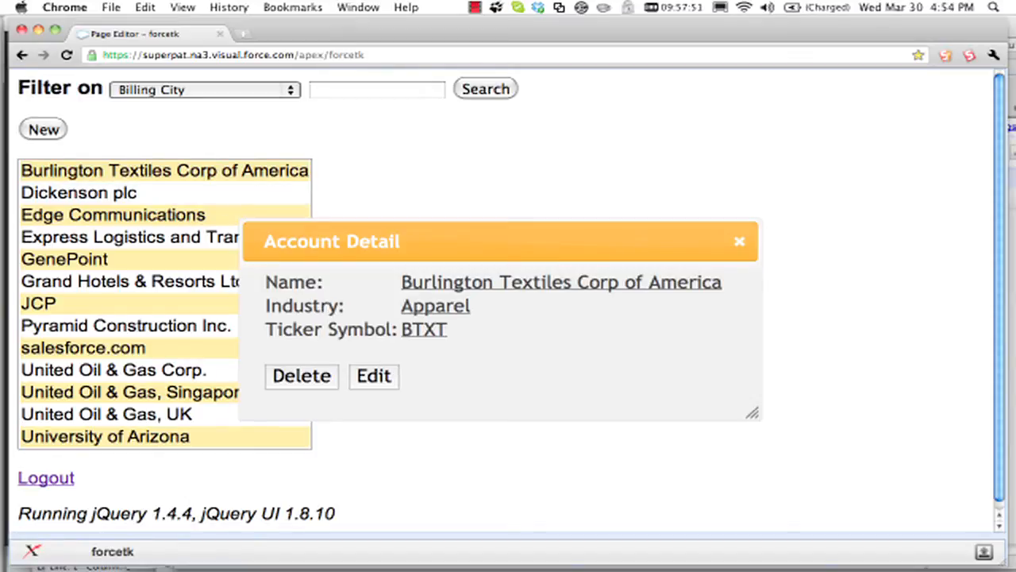
pyautogui.moveTo(332, 241); pyautogui.dragTo(324, 216)
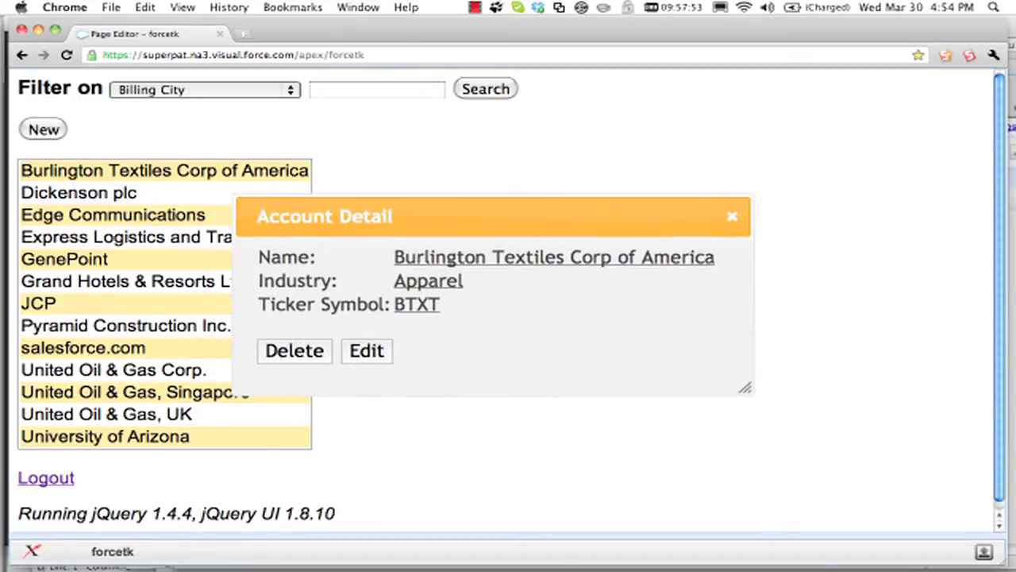
pyautogui.click(731, 216)
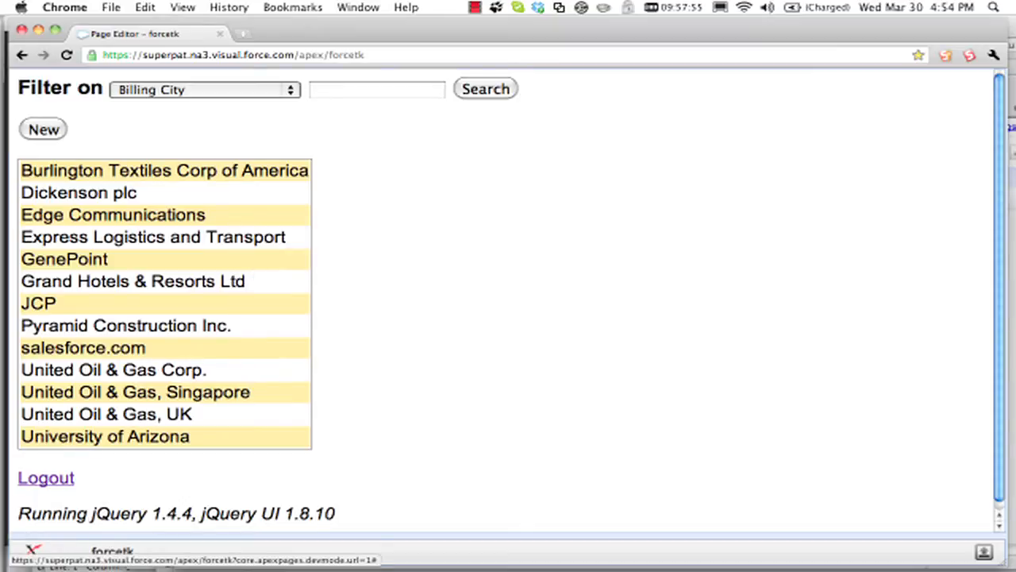
# - Create a new account Force.com with industry Cloud and ticker symbol FFF
pyautogui.click(43, 129)
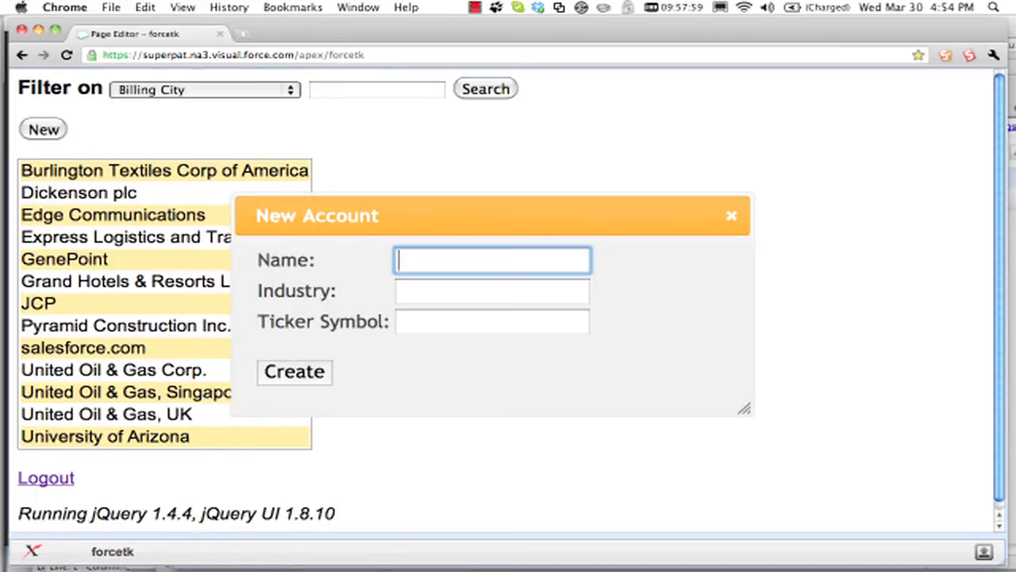
pyautogui.write('Force.co')
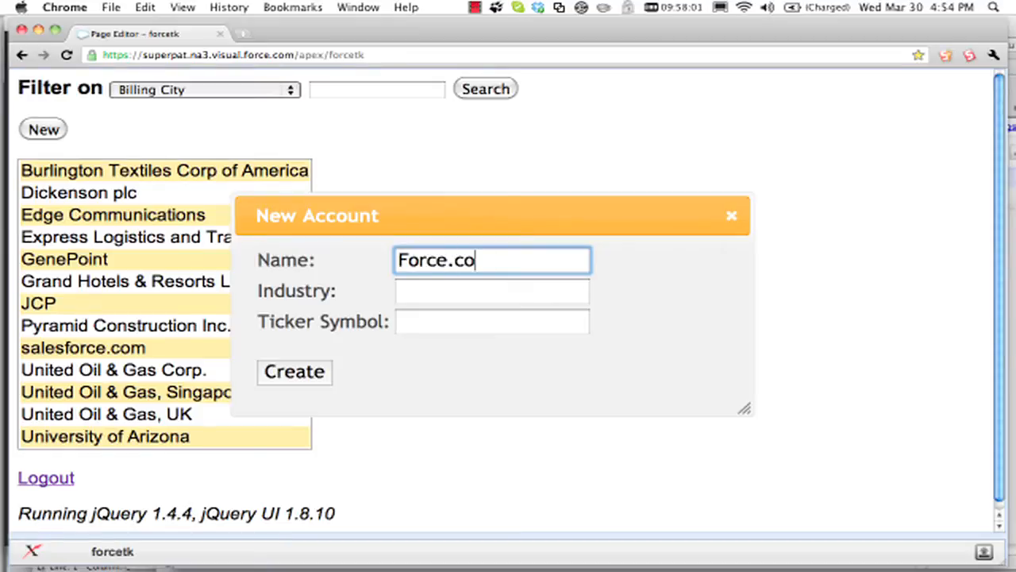
pyautogui.write('Clou')
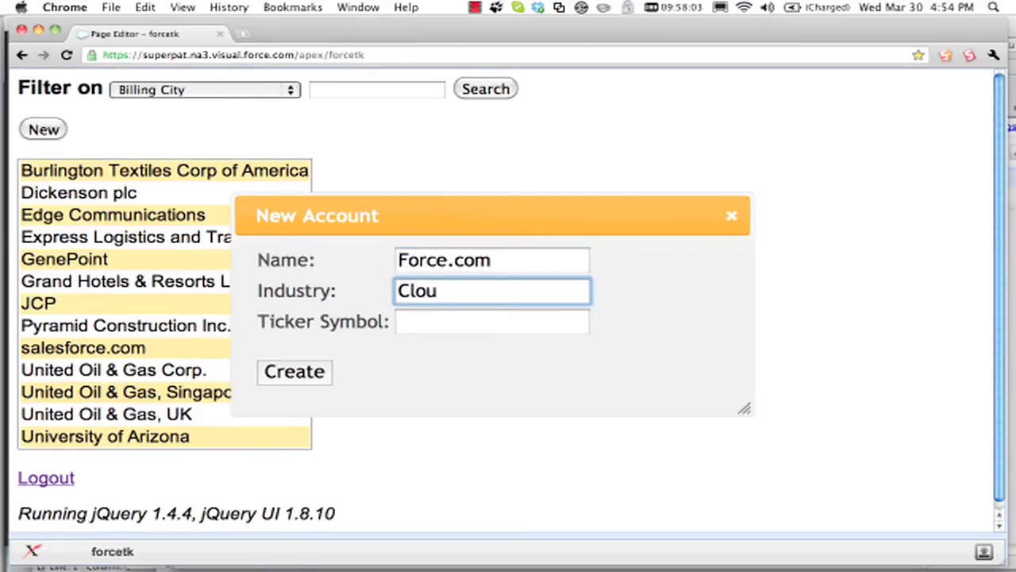
pyautogui.write('FFF')
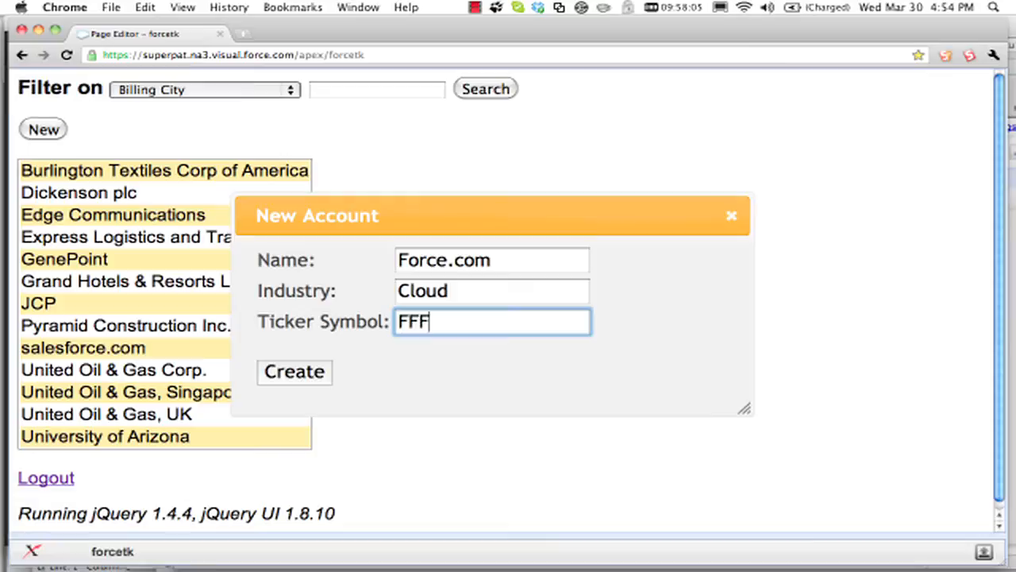
pyautogui.click(294, 372)
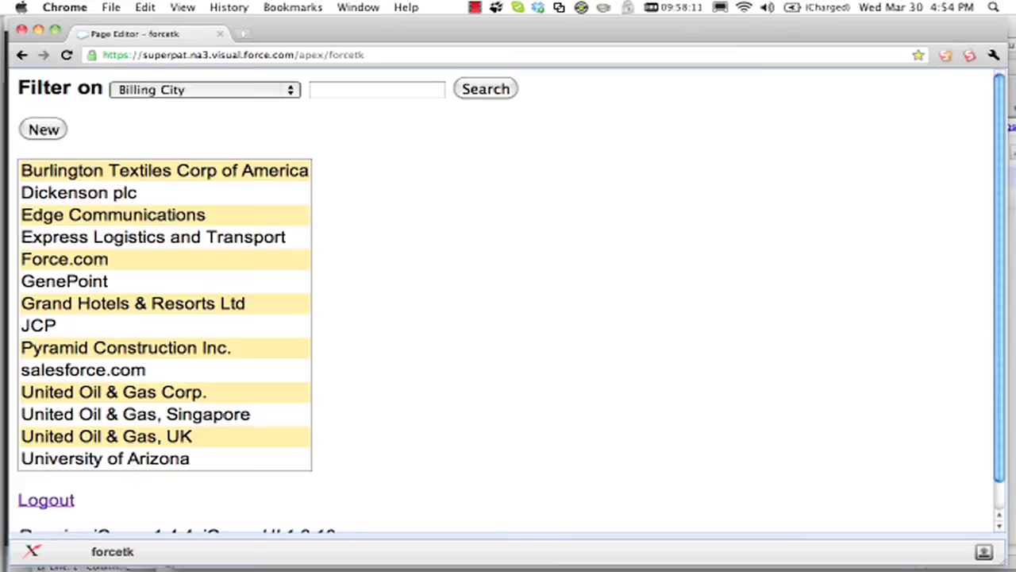
pyautogui.click(64, 259)
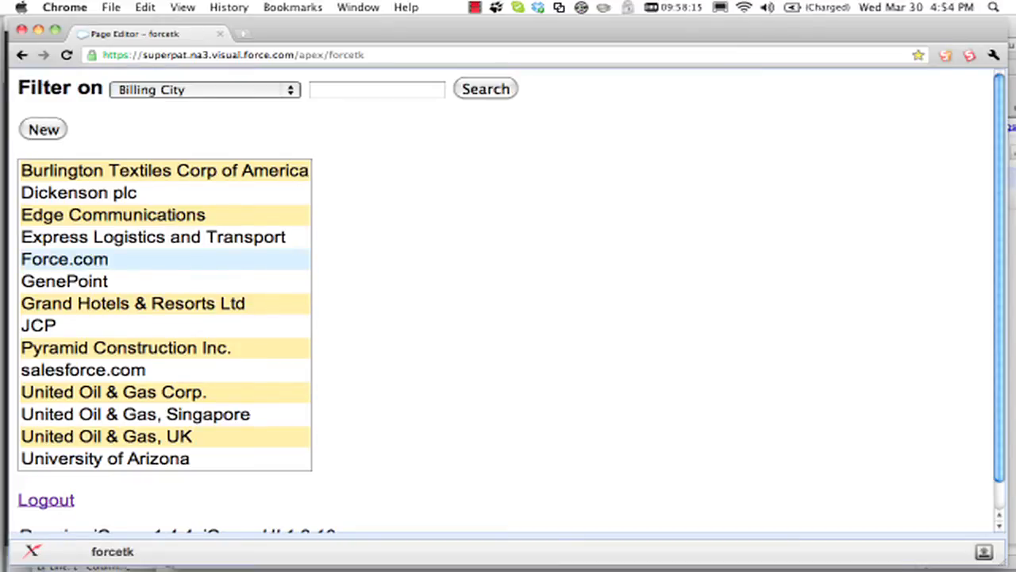
# - Change Force.com's ticker from FFF to F, then reopen the account to verify it
pyautogui.click(64, 259)
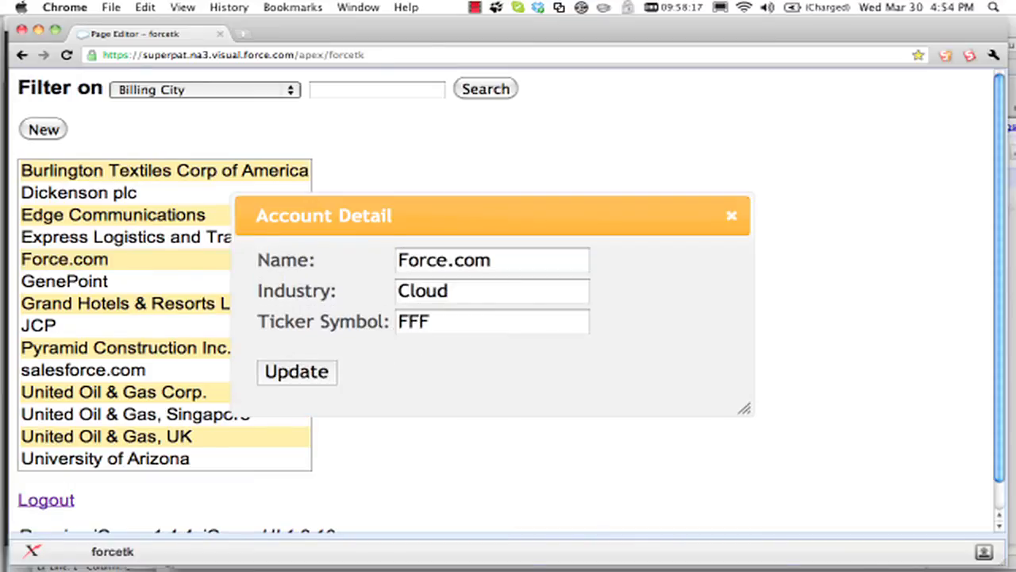
pyautogui.click(492, 321)
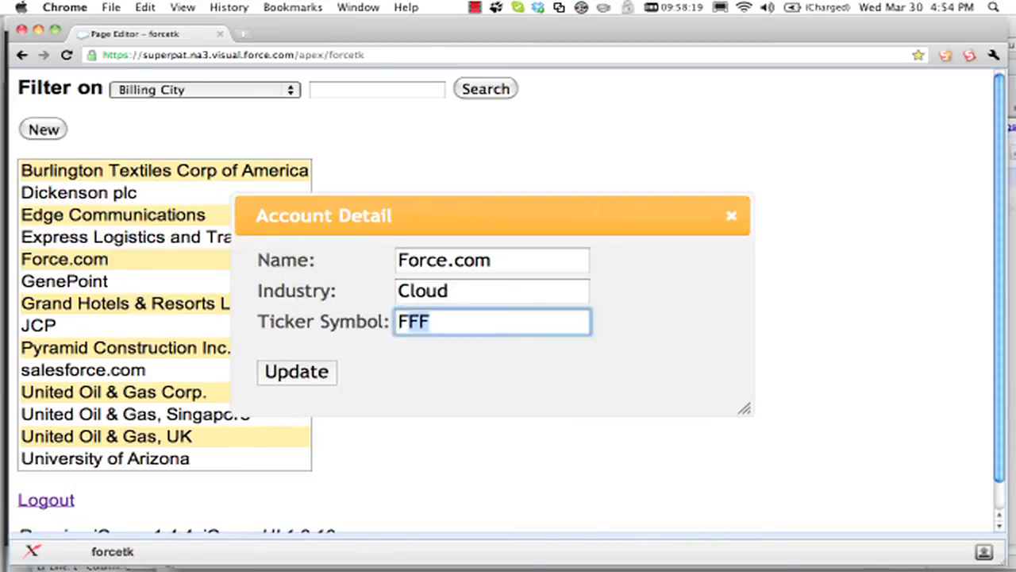
pyautogui.click(295, 372)
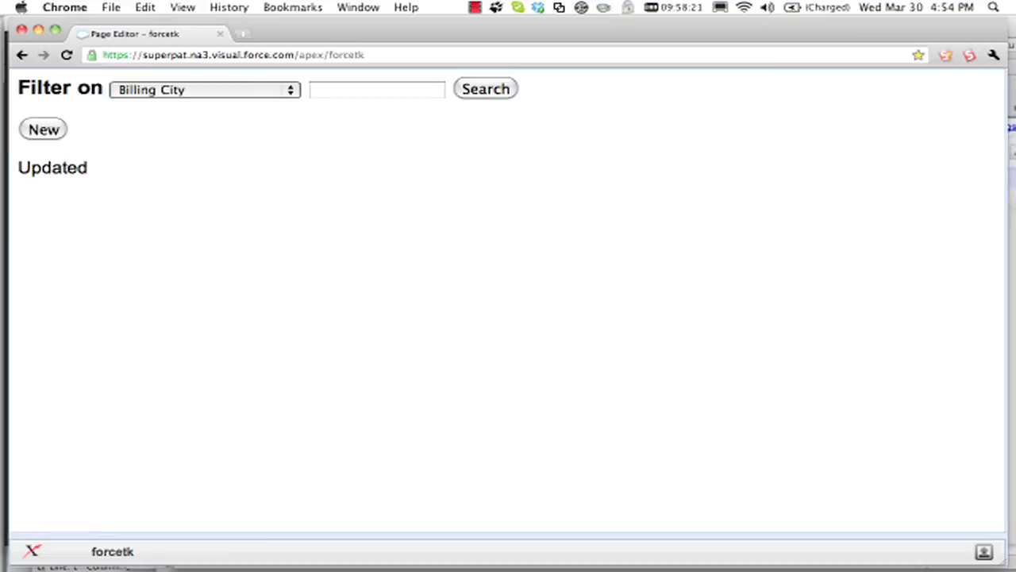
pyautogui.click(485, 89)
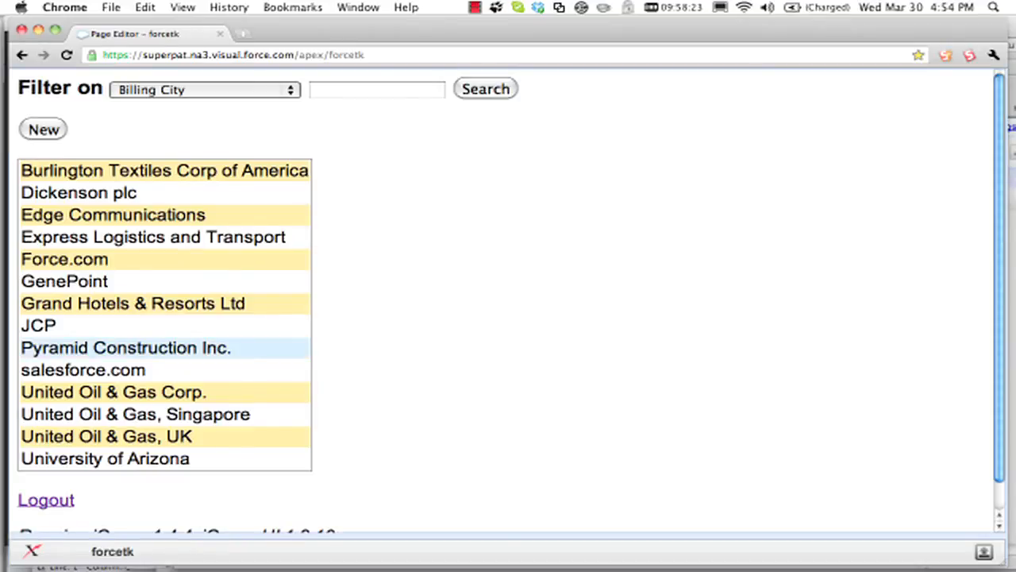
pyautogui.click(65, 259)
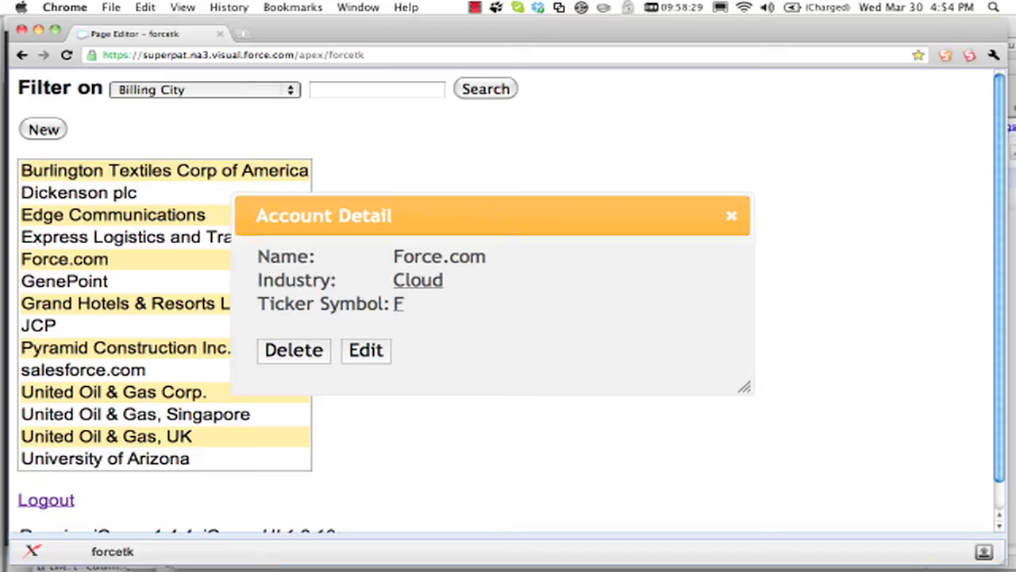
pyautogui.click(293, 350)
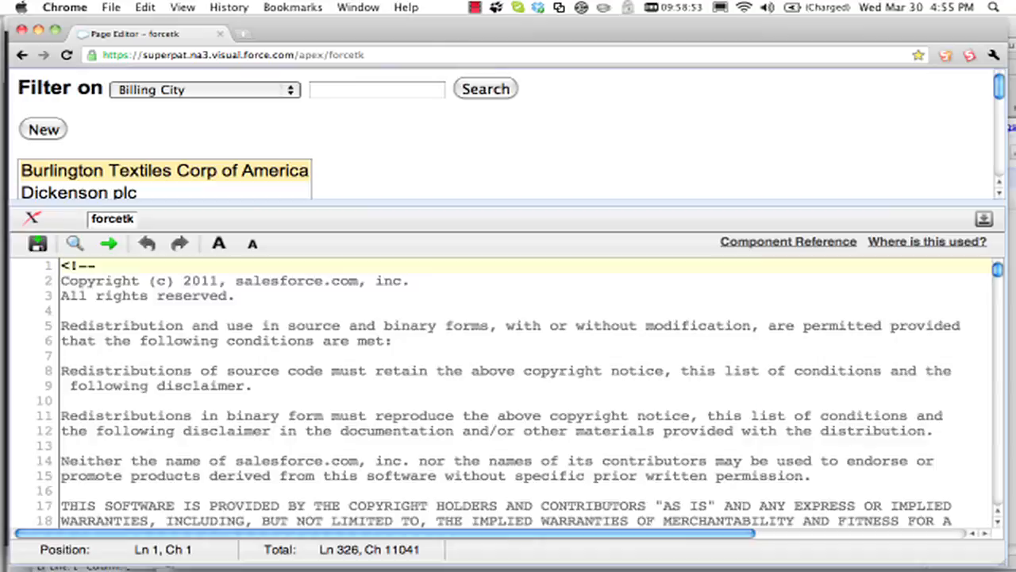
# - Scroll through the page's Visualforce markup and JavaScript down to the account update code
pyautogui.scroll(-3)
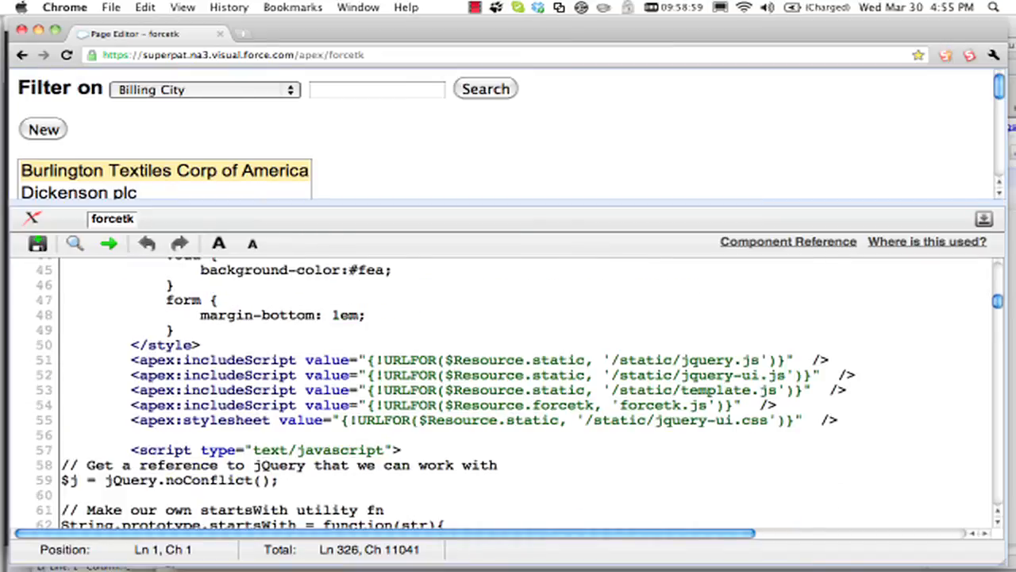
pyautogui.scroll(-3)
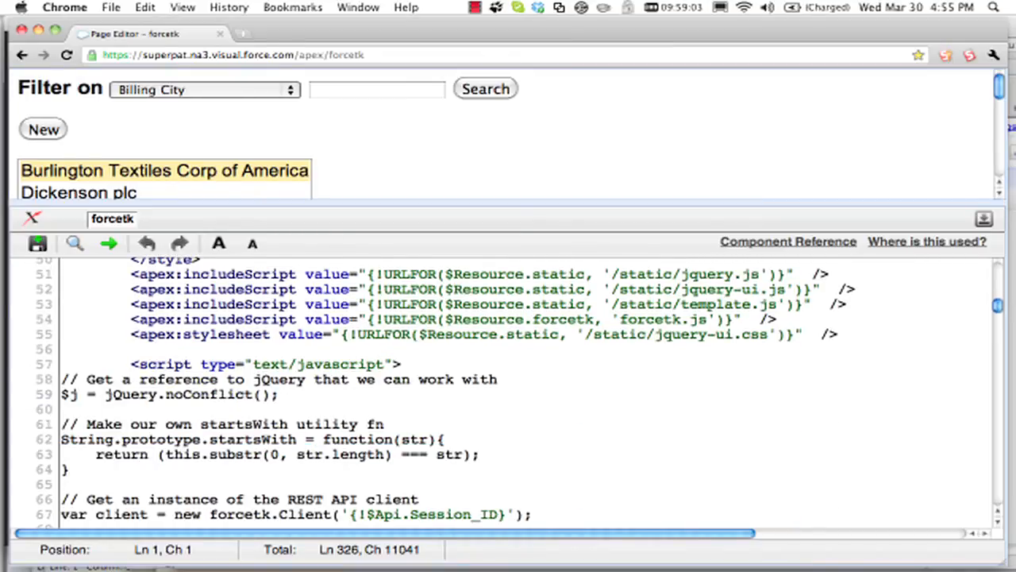
pyautogui.scroll(-3)
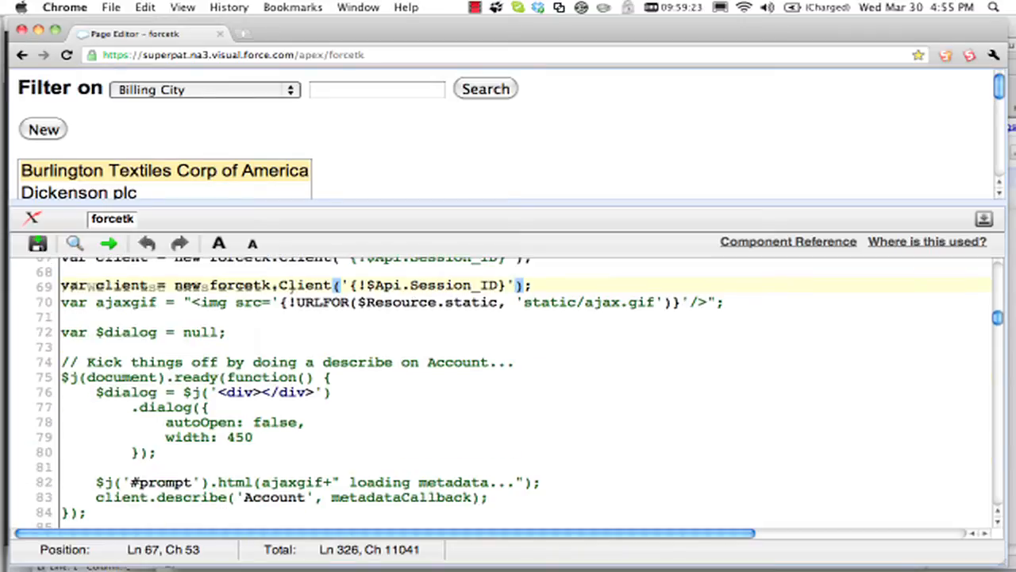
pyautogui.scroll(-3)
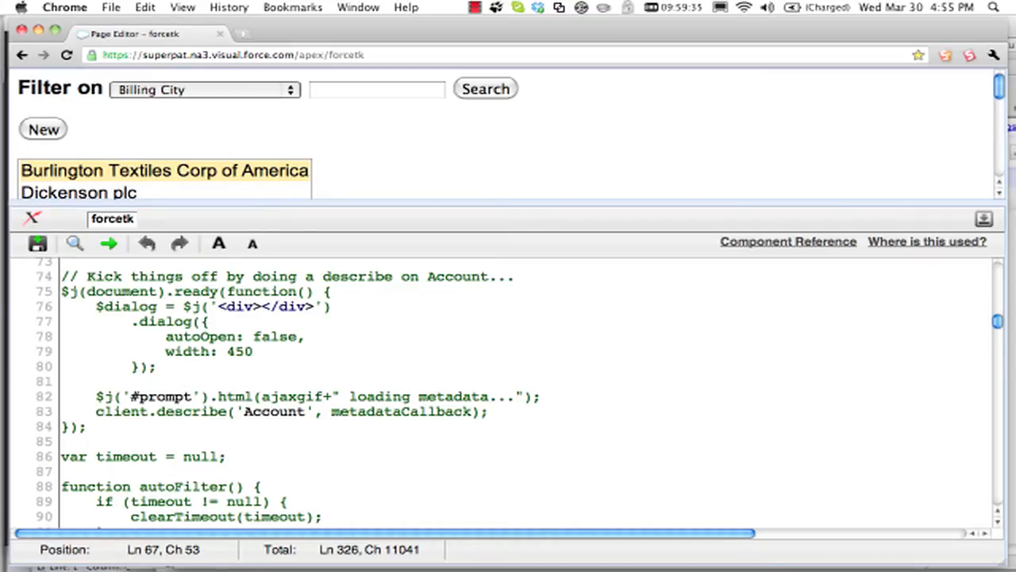
pyautogui.scroll(-3)
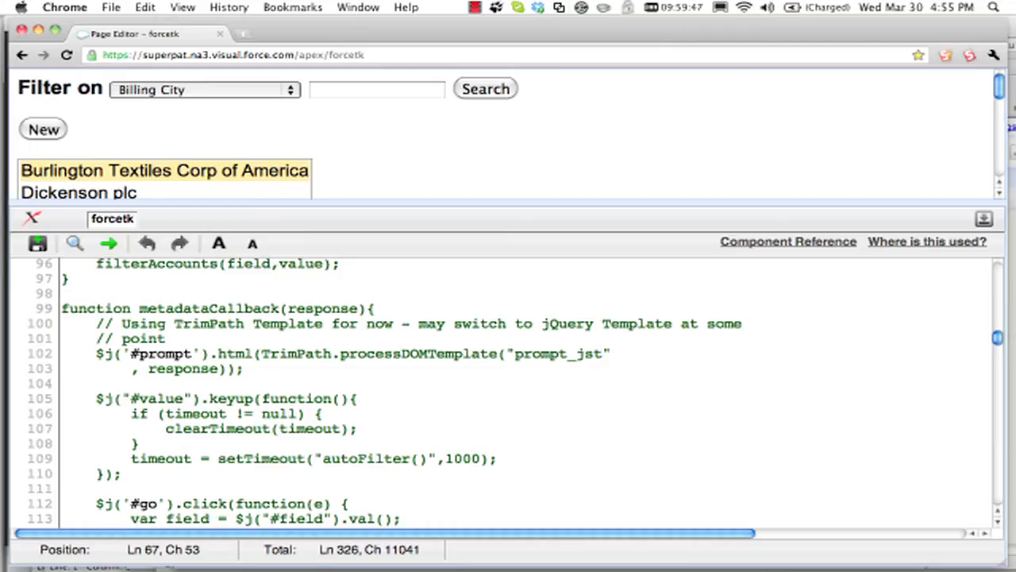
pyautogui.scroll(-3)
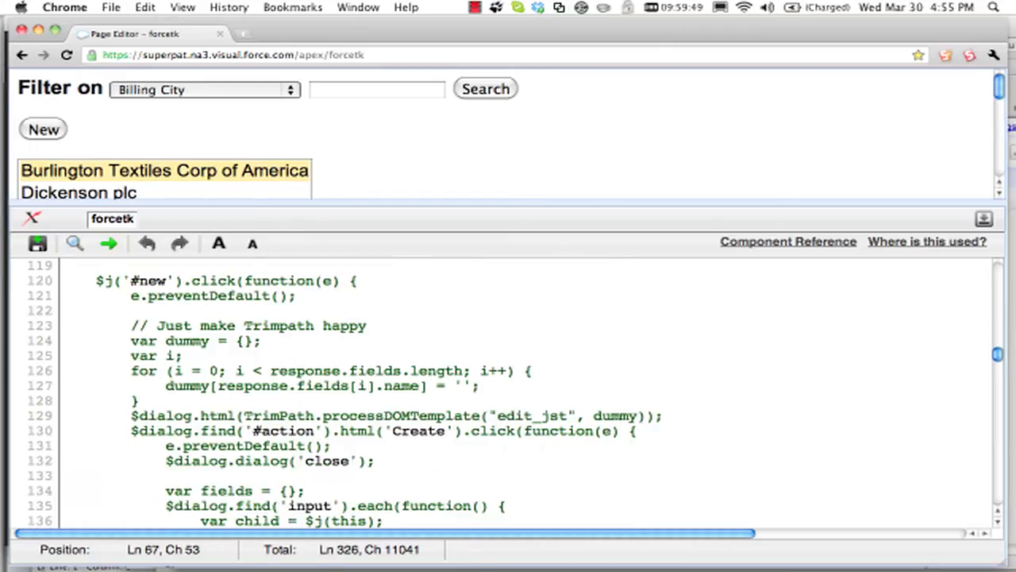
pyautogui.scroll(-3)
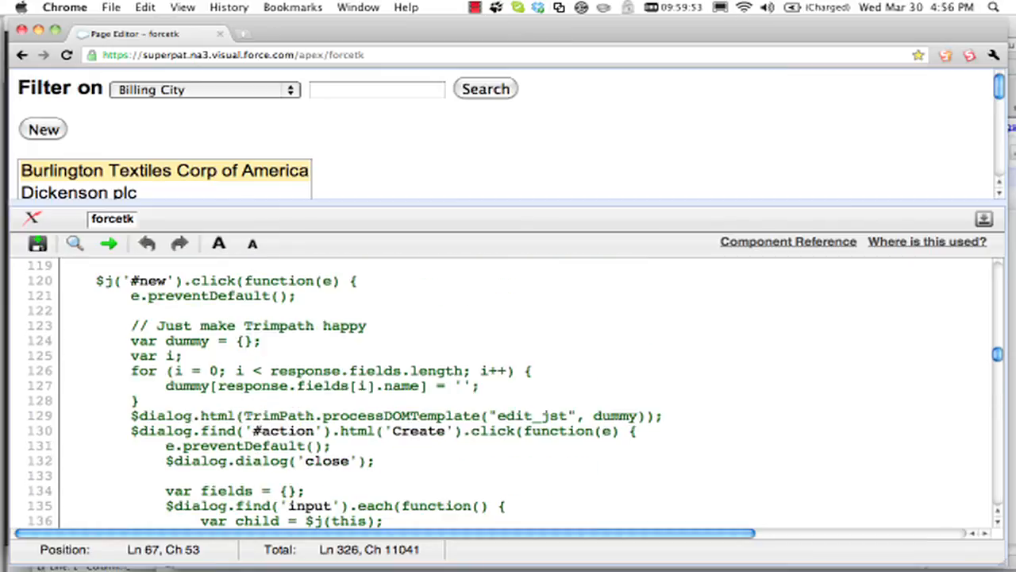
pyautogui.scroll(-3)
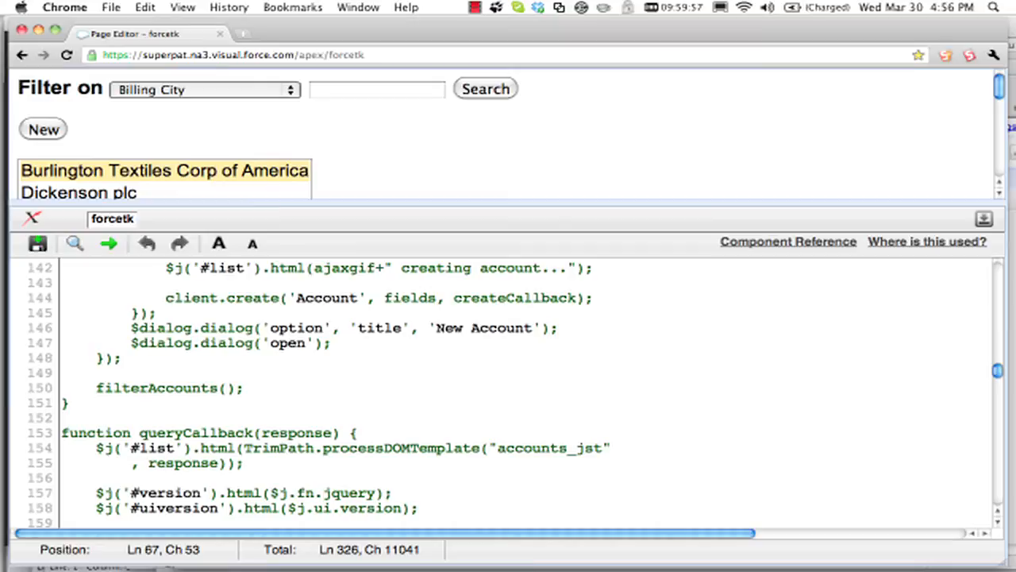
pyautogui.scroll(-3)
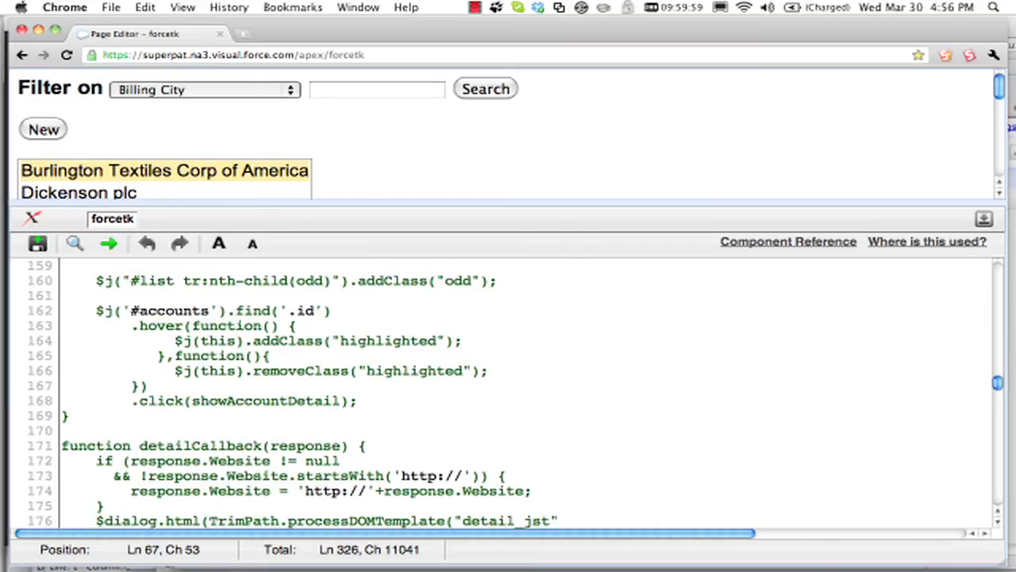
pyautogui.scroll(-3)
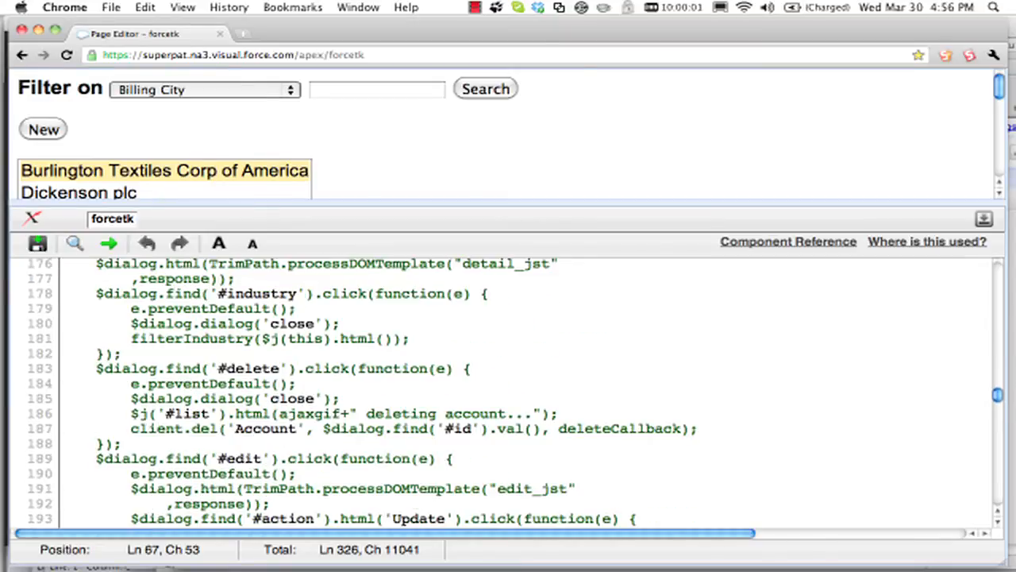
pyautogui.scroll(-3)
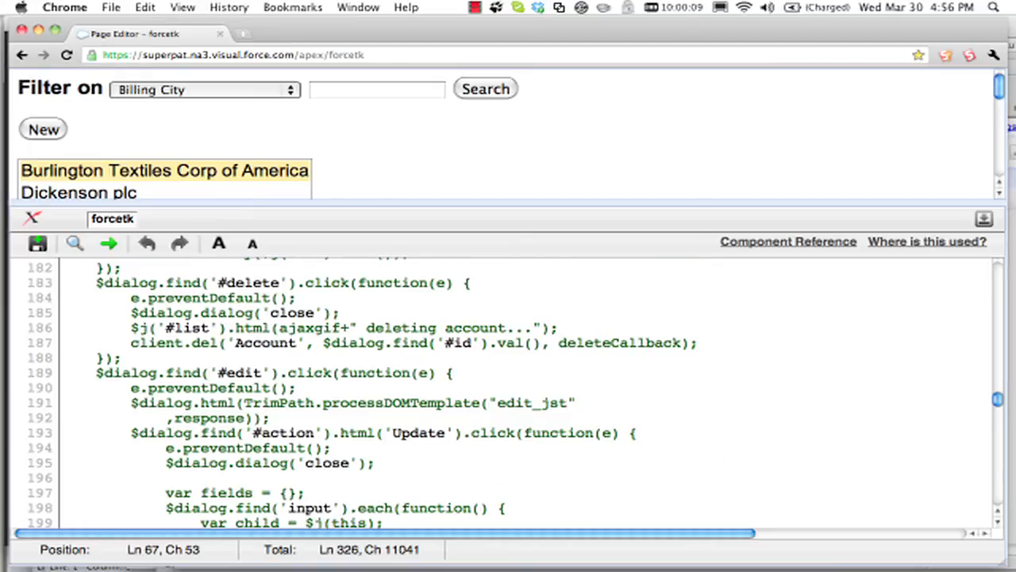
pyautogui.scroll(-3)
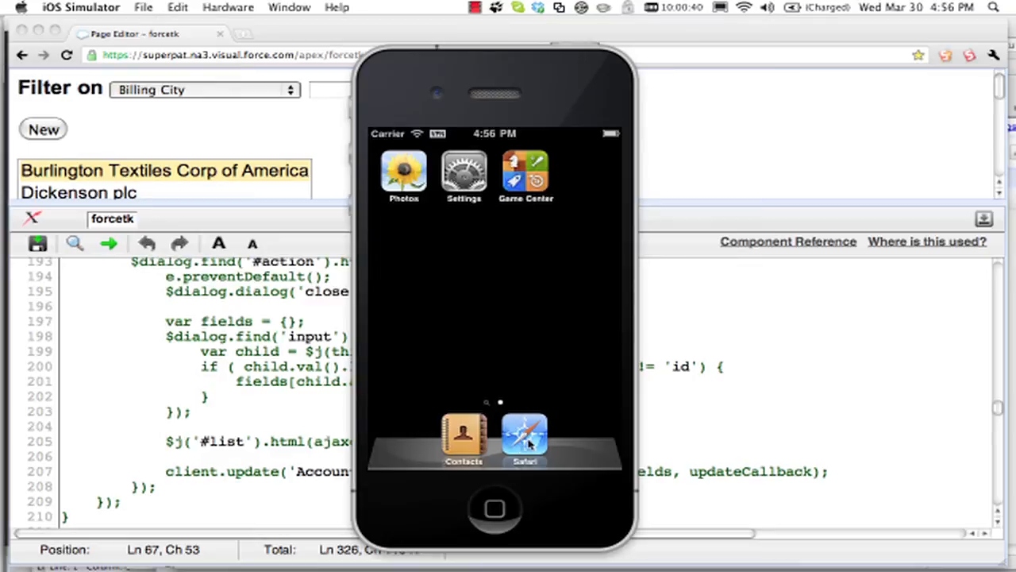
# - Launch Mobile Safari, load the Salesforce page, and sign in with user name and password
pyautogui.click(524, 436)
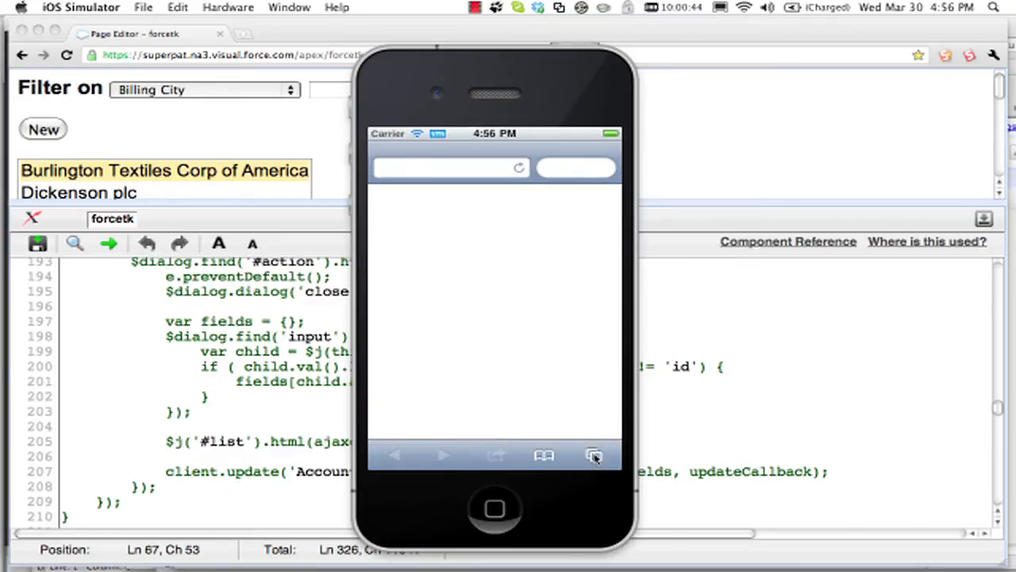
pyautogui.click(544, 455)
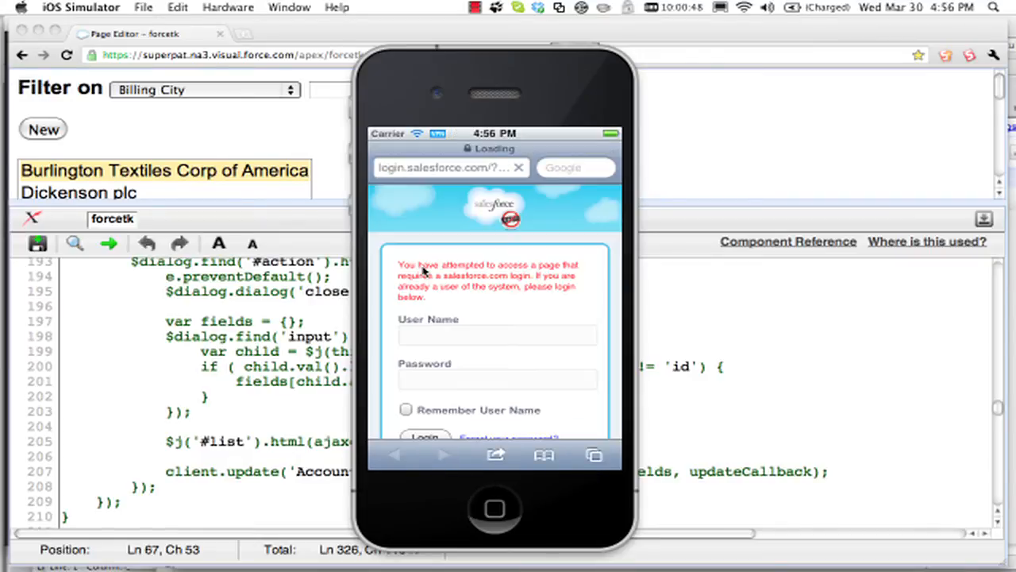
pyautogui.click(496, 333)
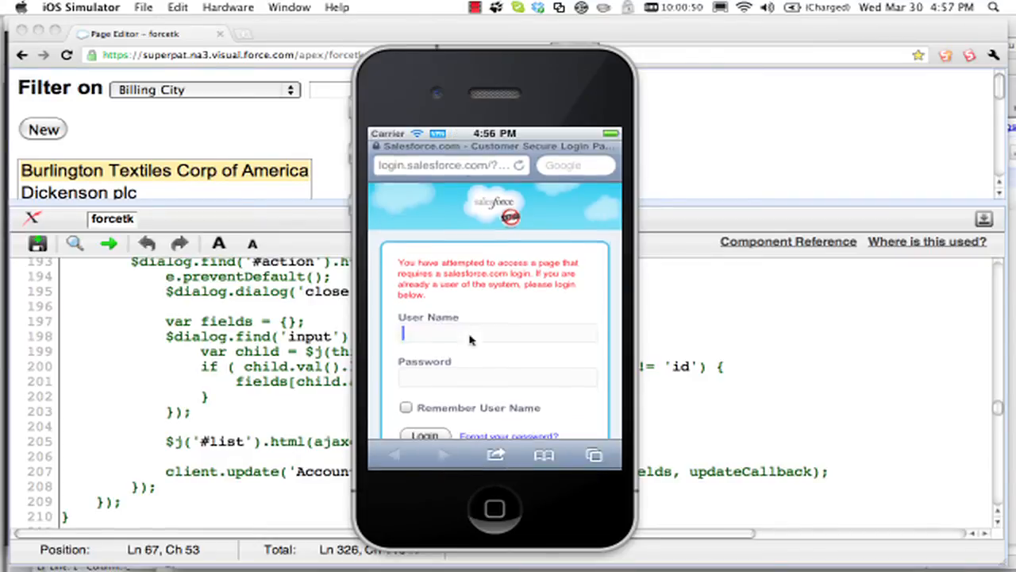
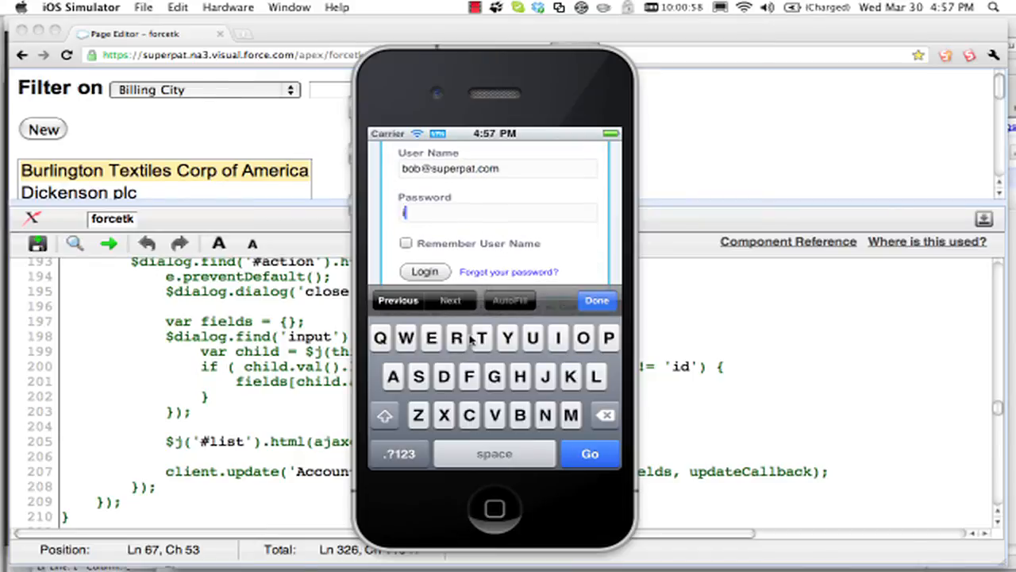
pyautogui.write('password')
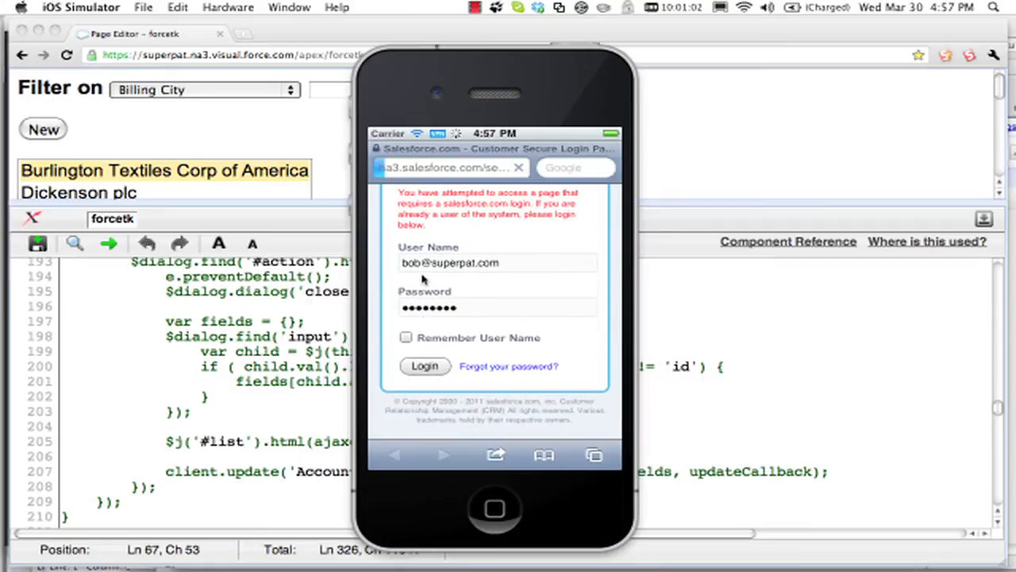
pyautogui.click(425, 366)
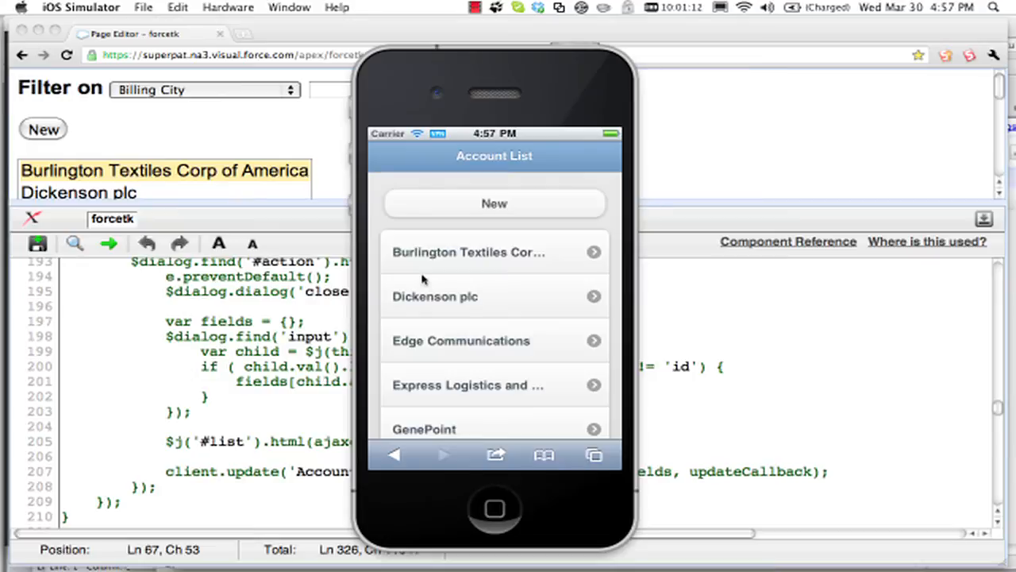
pyautogui.moveTo(446, 287)
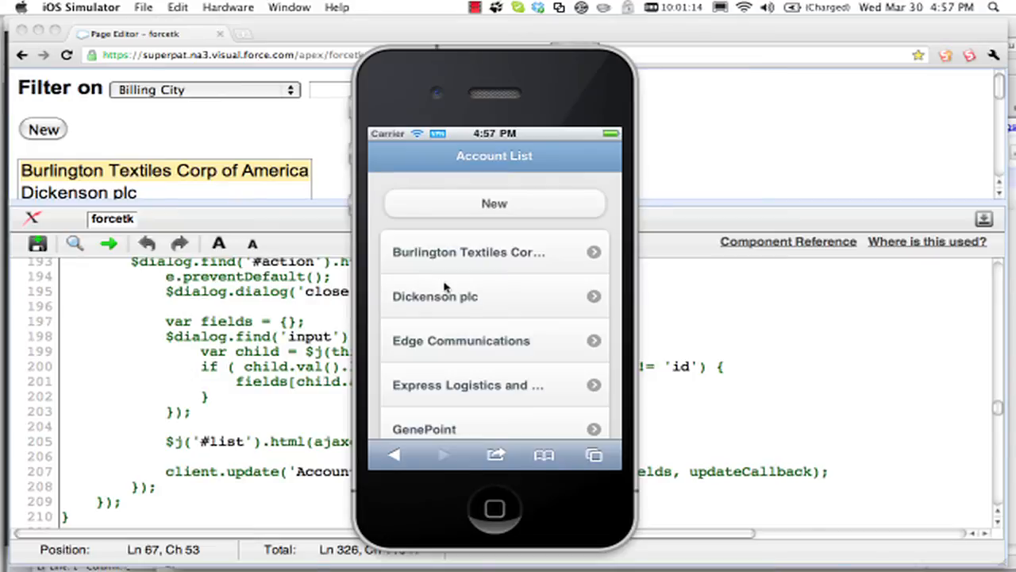
pyautogui.moveTo(601, 420)
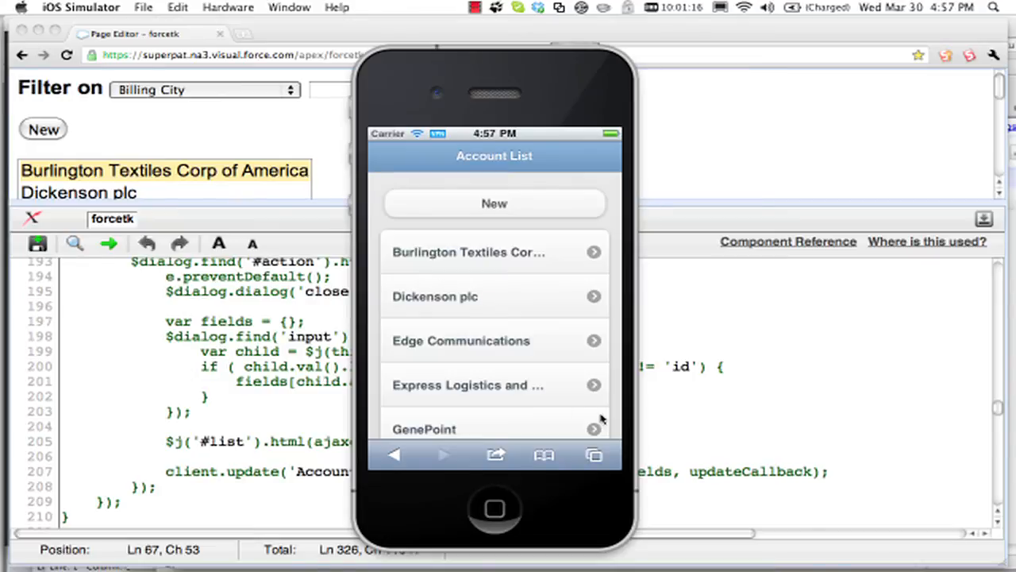
pyautogui.moveTo(458, 241)
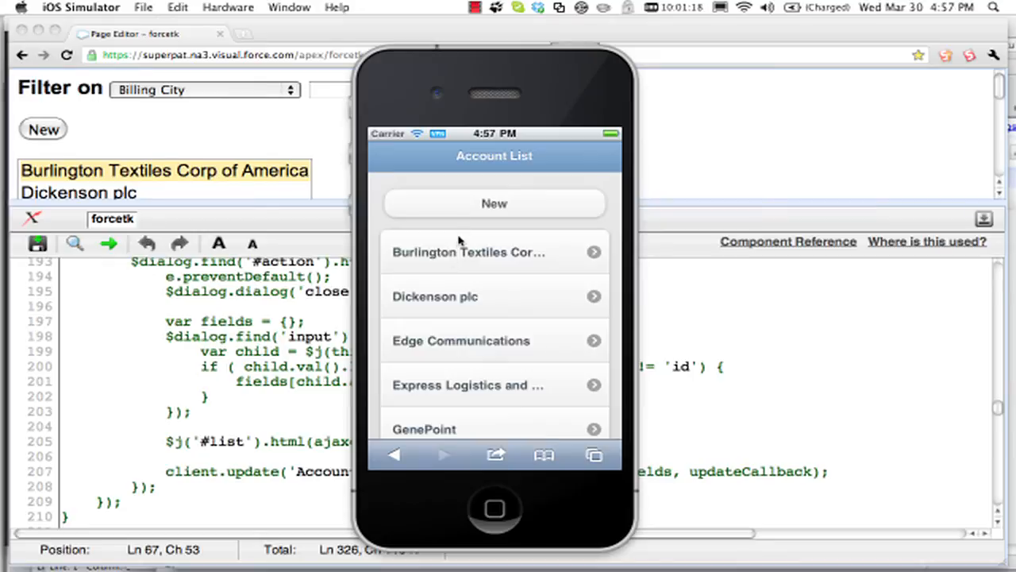
pyautogui.moveTo(619, 429)
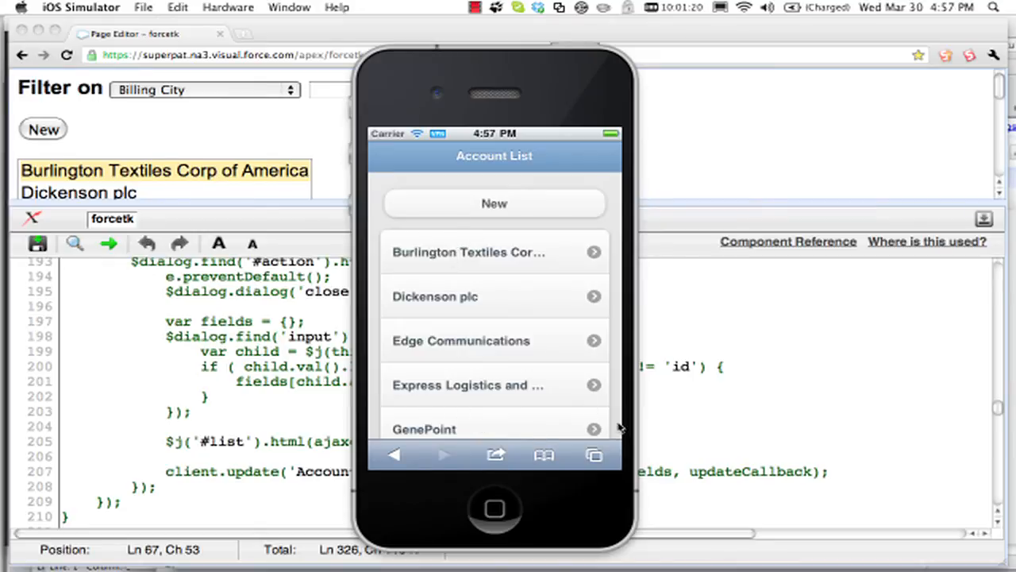
pyautogui.scroll(-3)
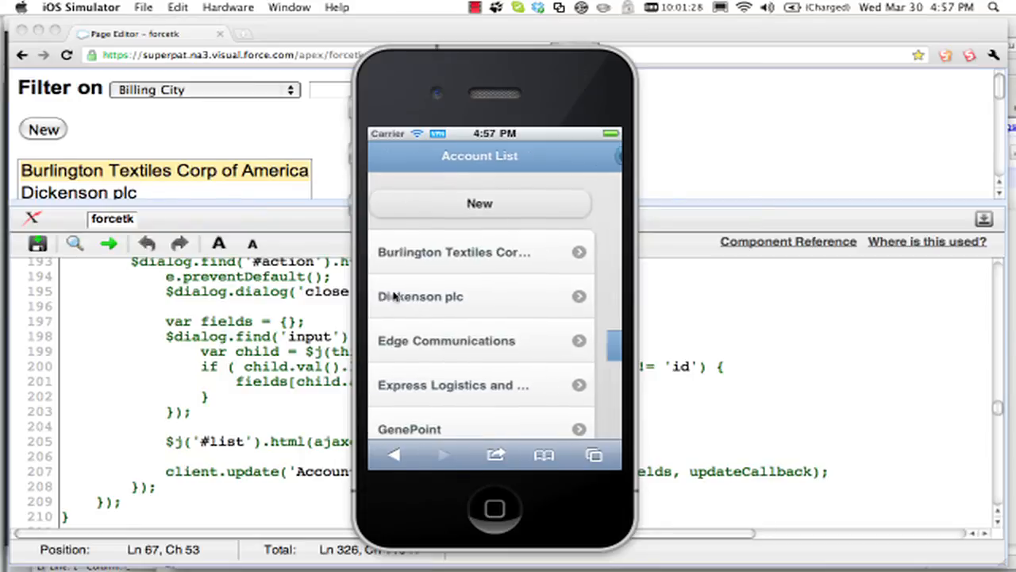
# - Create account 'Bob' with industry IT and ticker symbol BOB
pyautogui.click(478, 203)
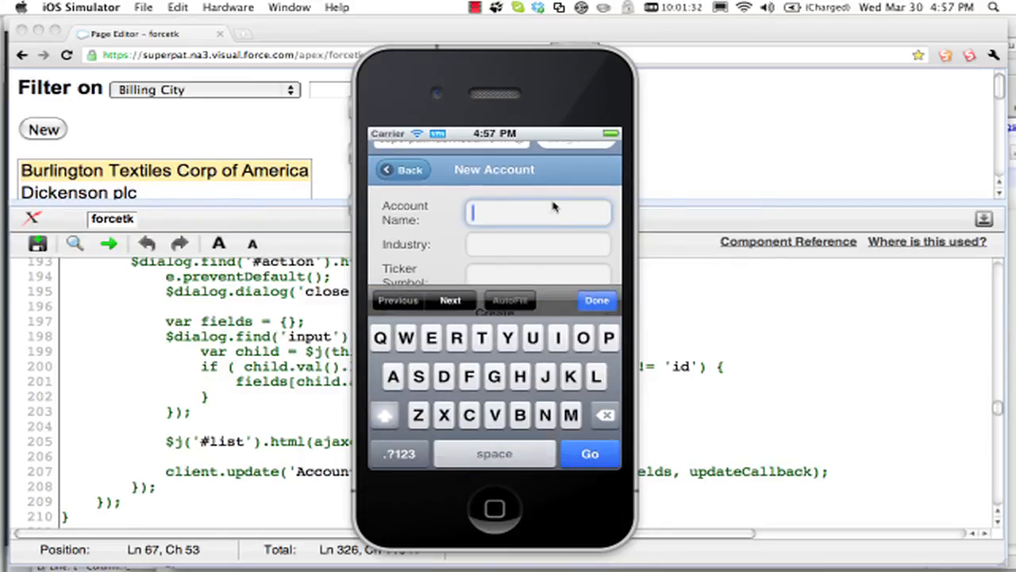
pyautogui.write('o')
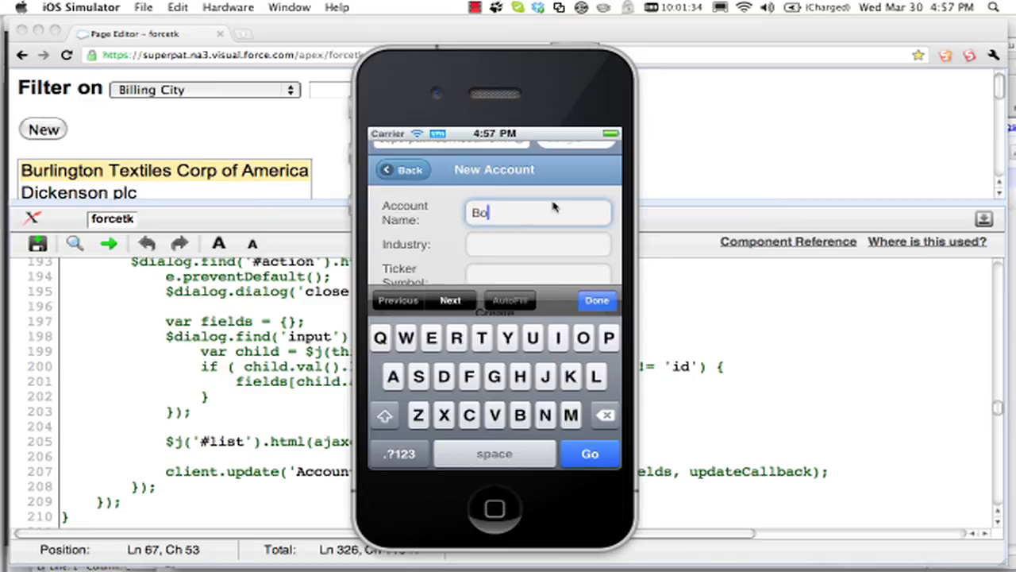
pyautogui.write('b')
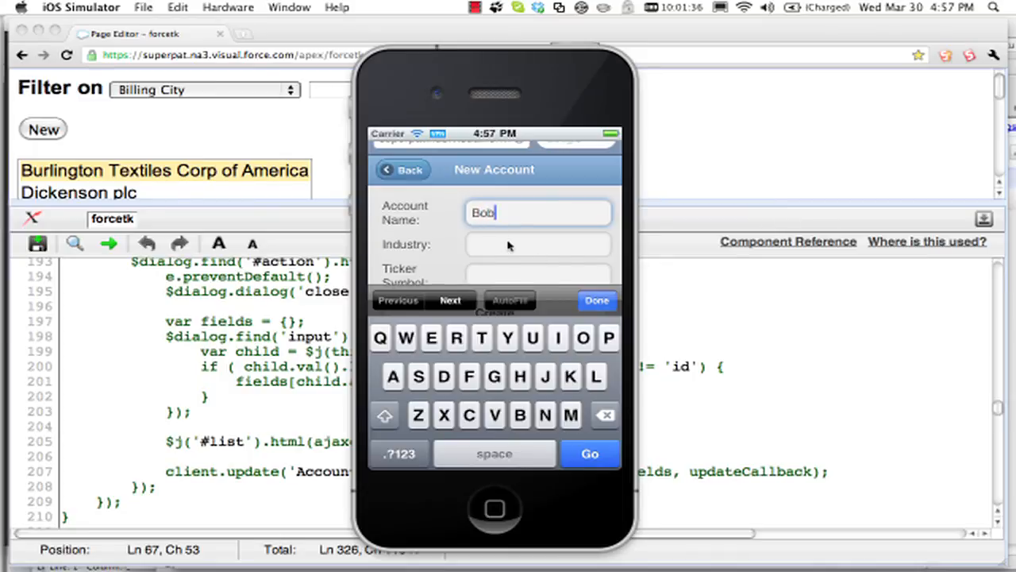
pyautogui.write('IT')
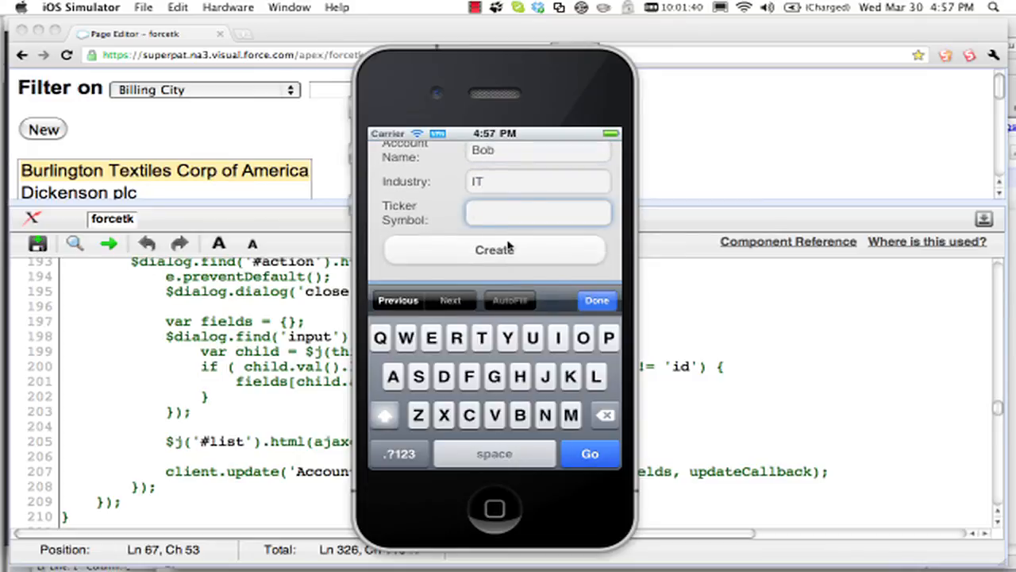
pyautogui.write('BOB')
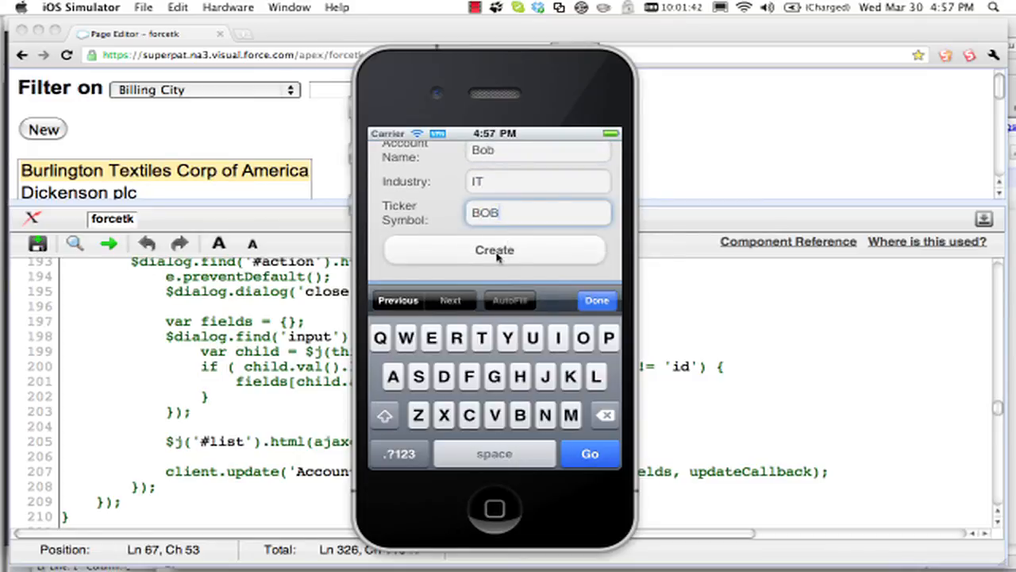
pyautogui.click(597, 300)
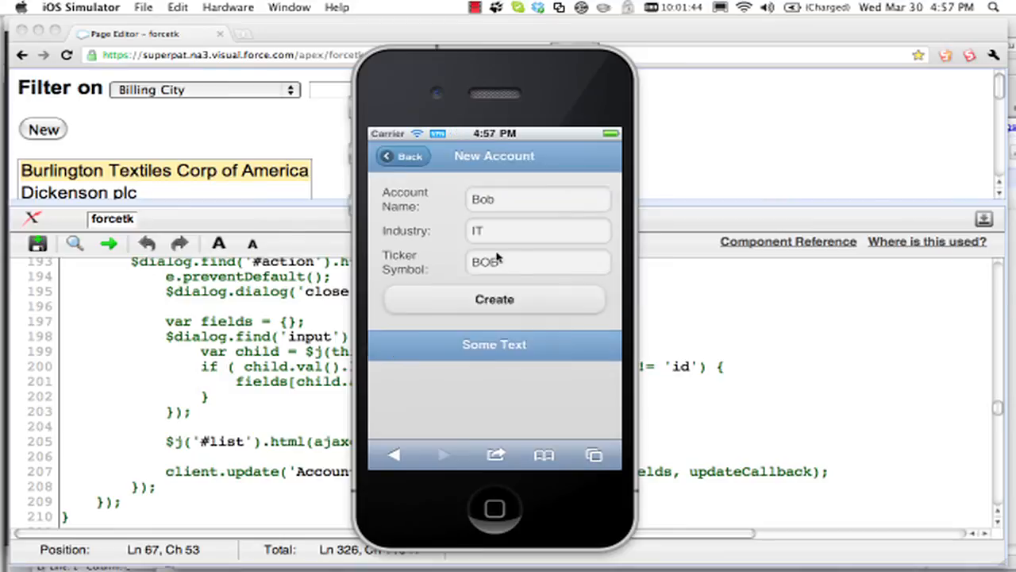
pyautogui.click(494, 299)
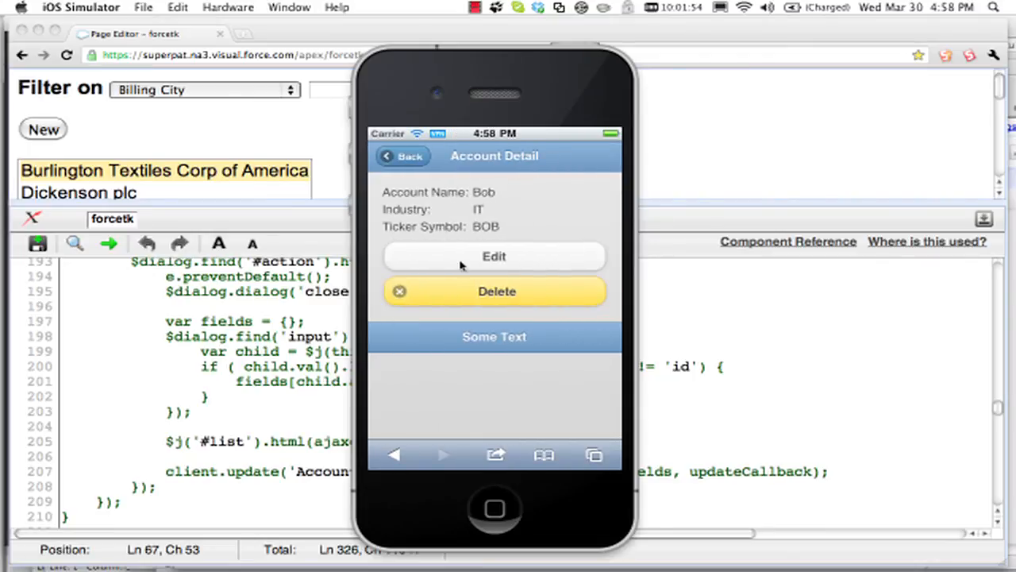
# - Edit the Bob account, set its ticker symbol to B, and save
pyautogui.click(494, 256)
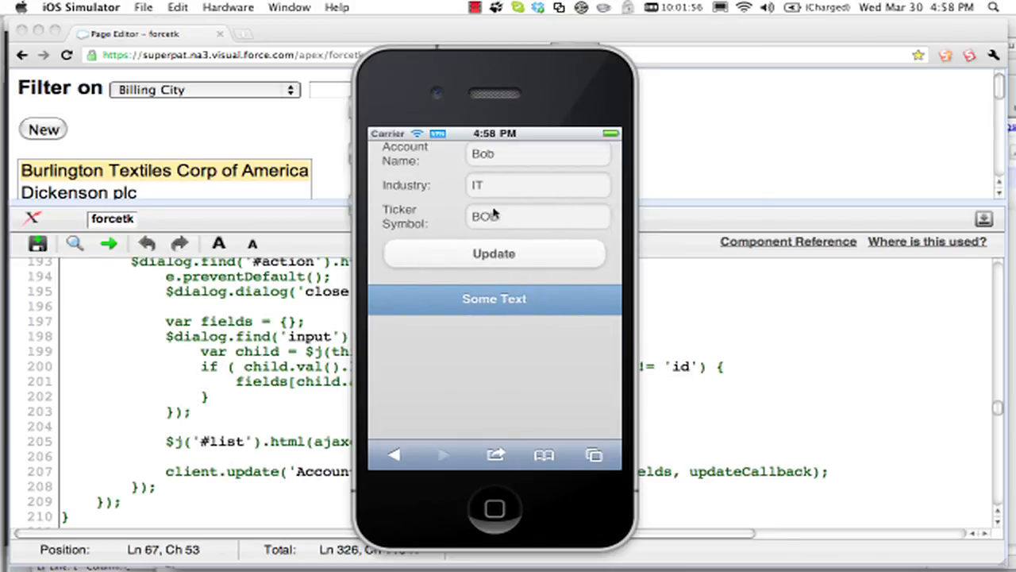
pyautogui.click(538, 216)
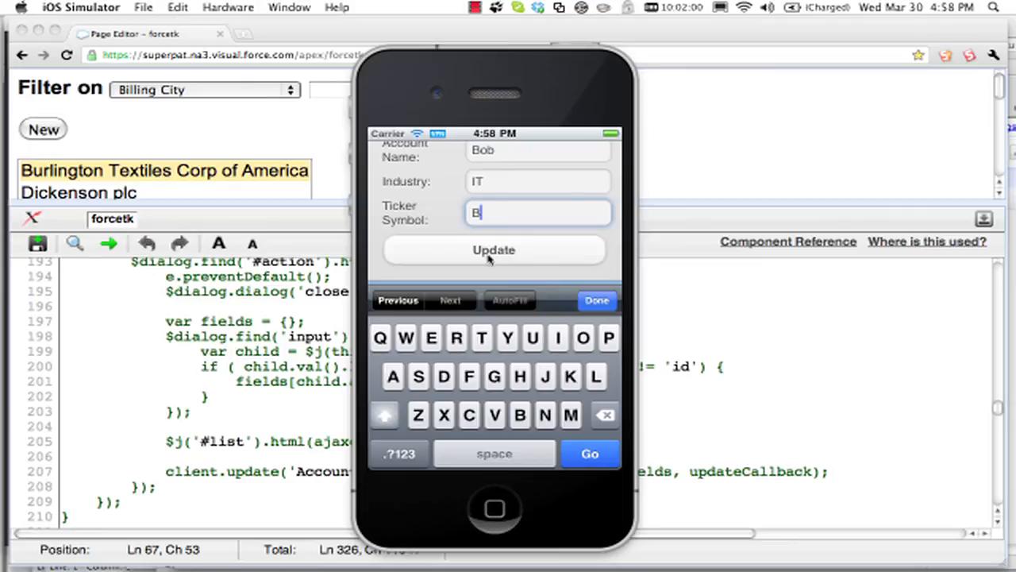
pyautogui.click(494, 250)
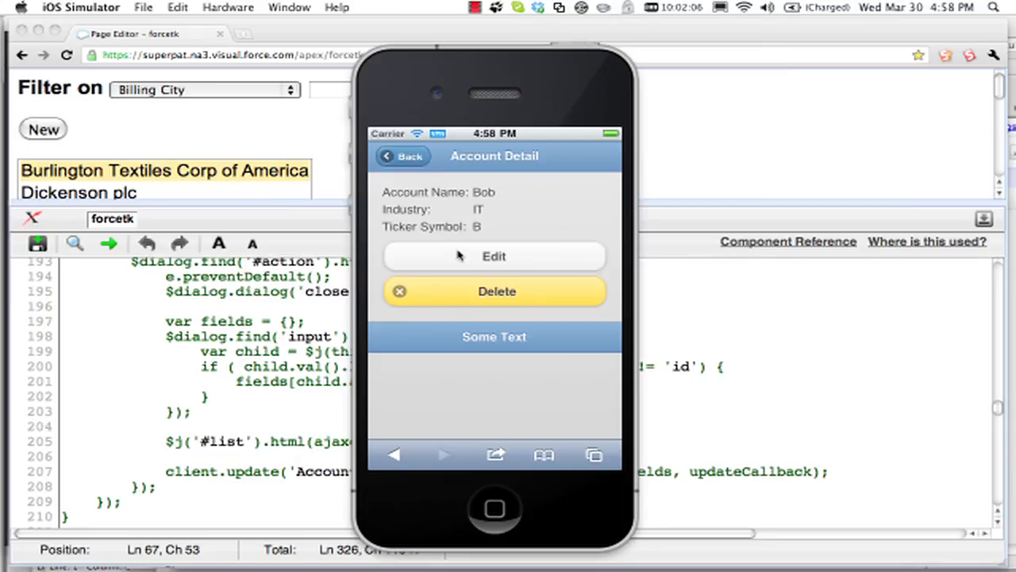
pyautogui.moveTo(476, 295)
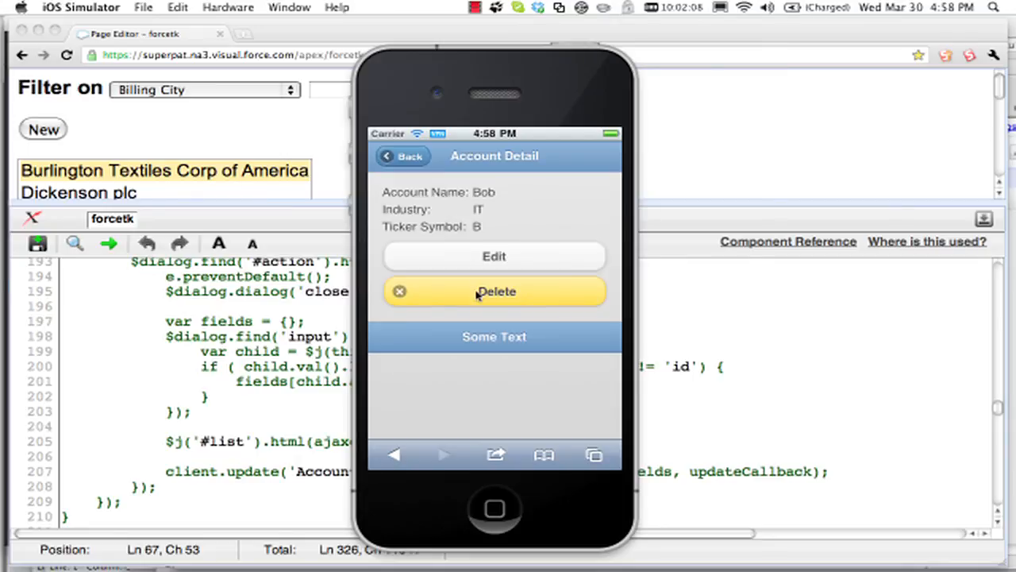
# - Delete the Bob account and scroll the remaining Account List
pyautogui.click(402, 156)
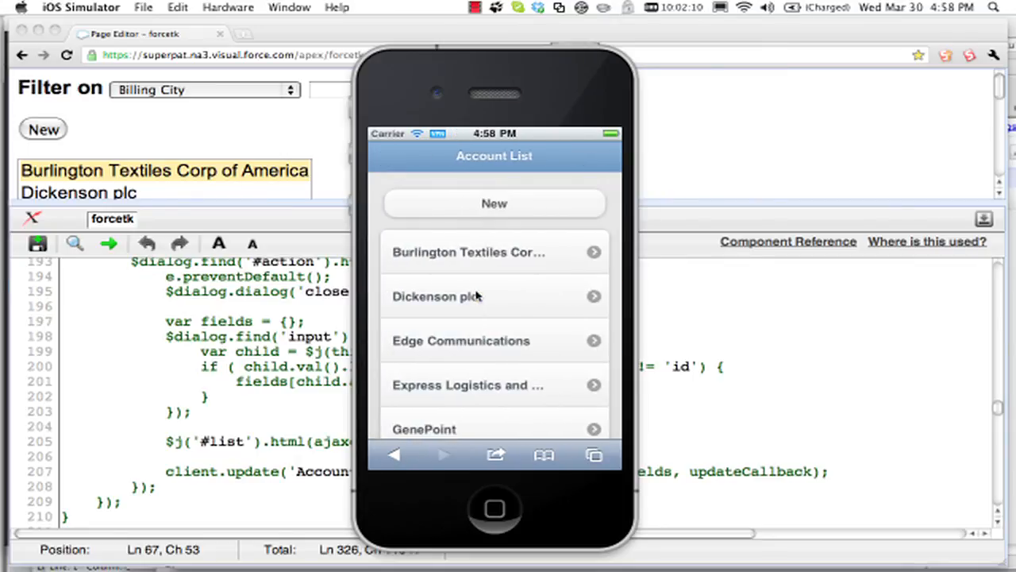
pyautogui.moveTo(502, 298)
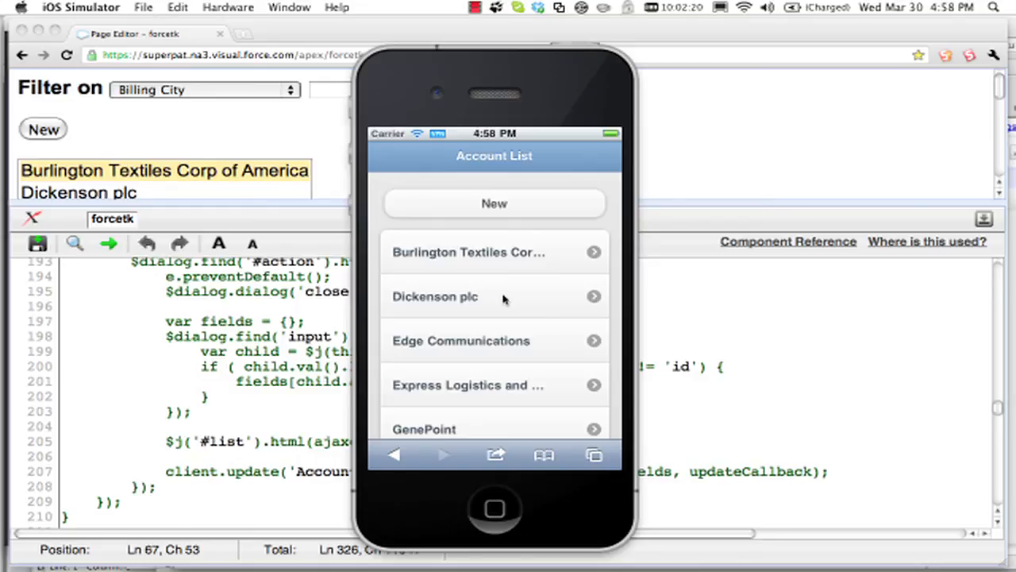
pyautogui.moveTo(591, 165)
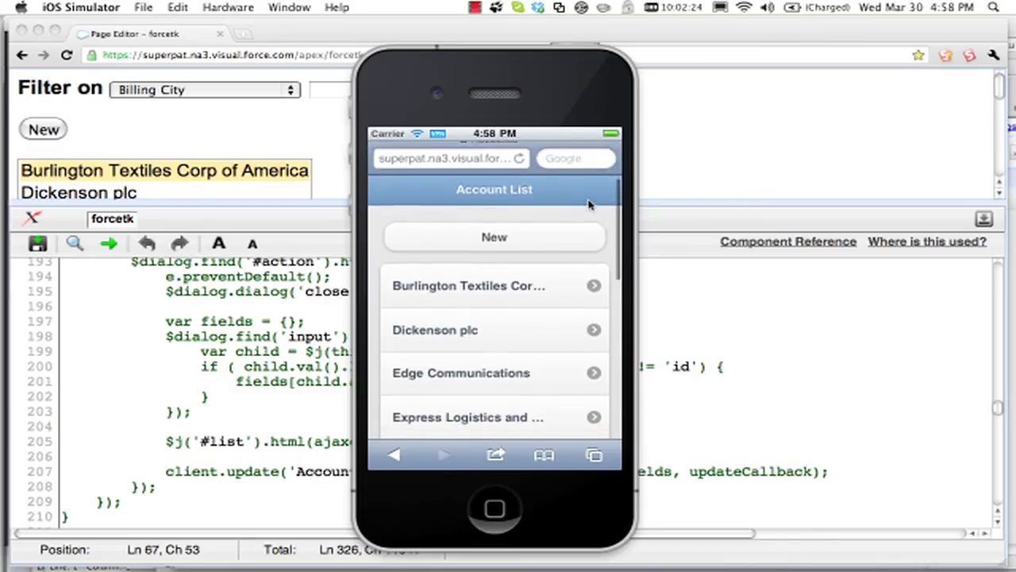
pyautogui.scroll(-3)
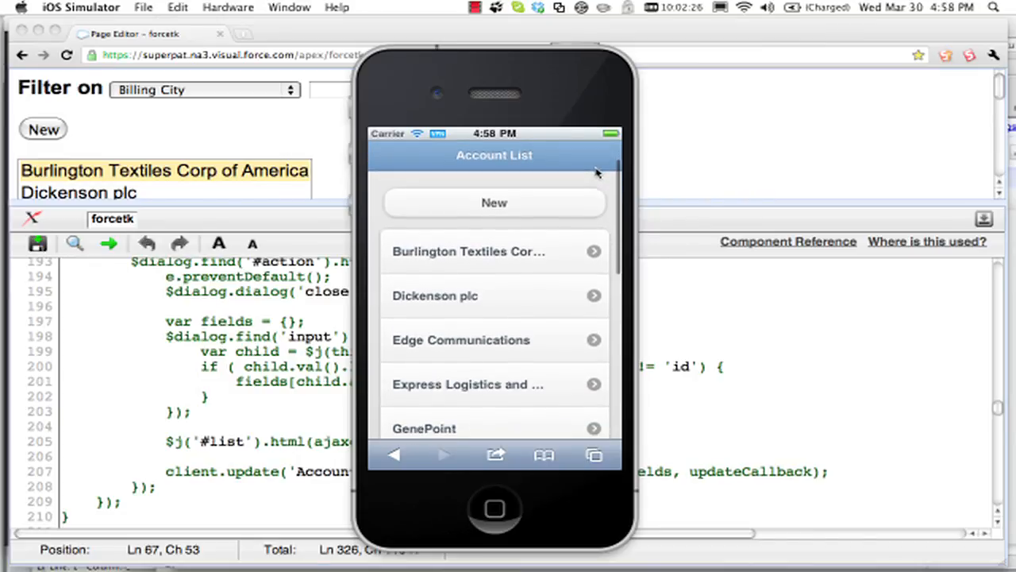